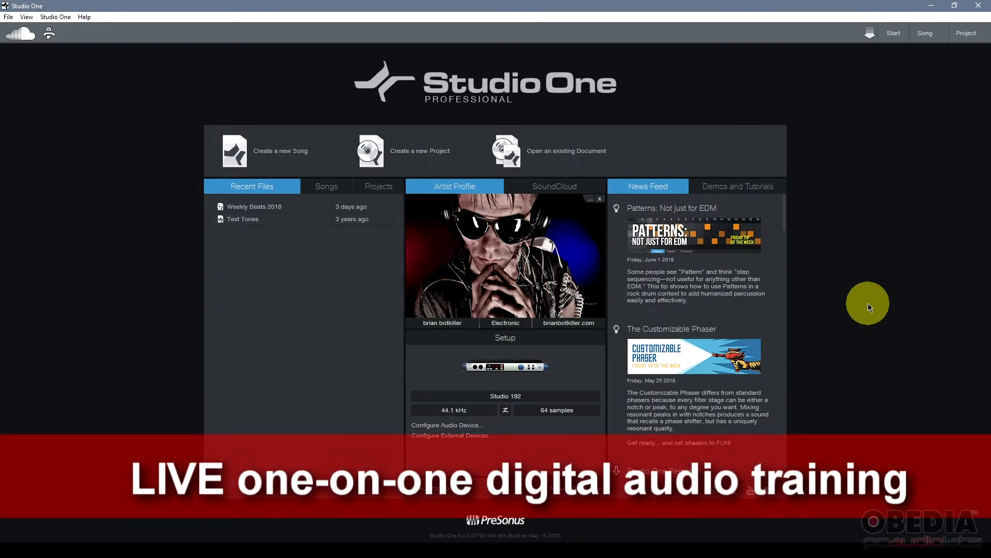
pyautogui.moveTo(923, 107)
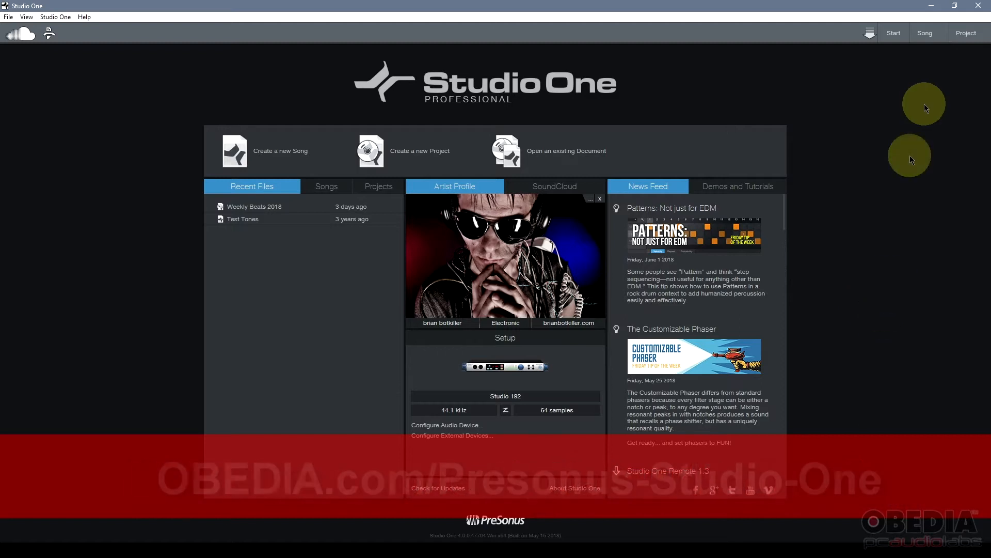
pyautogui.moveTo(901, 199)
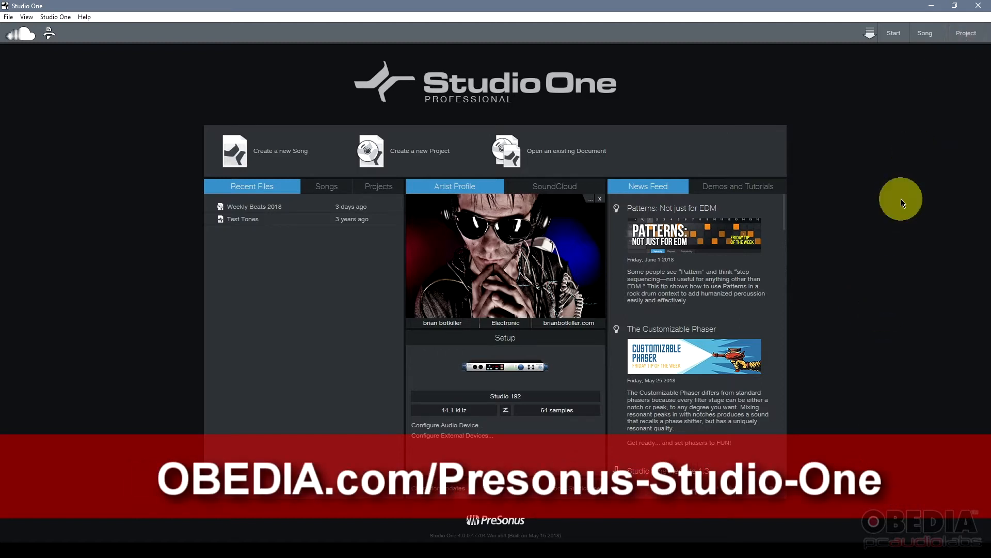
pyautogui.moveTo(889, 262)
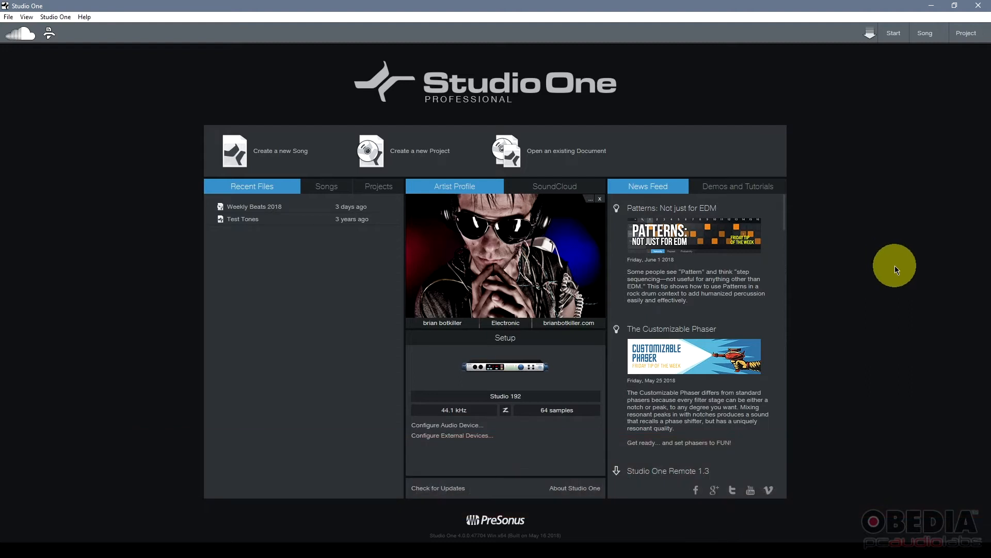
pyautogui.moveTo(873, 289)
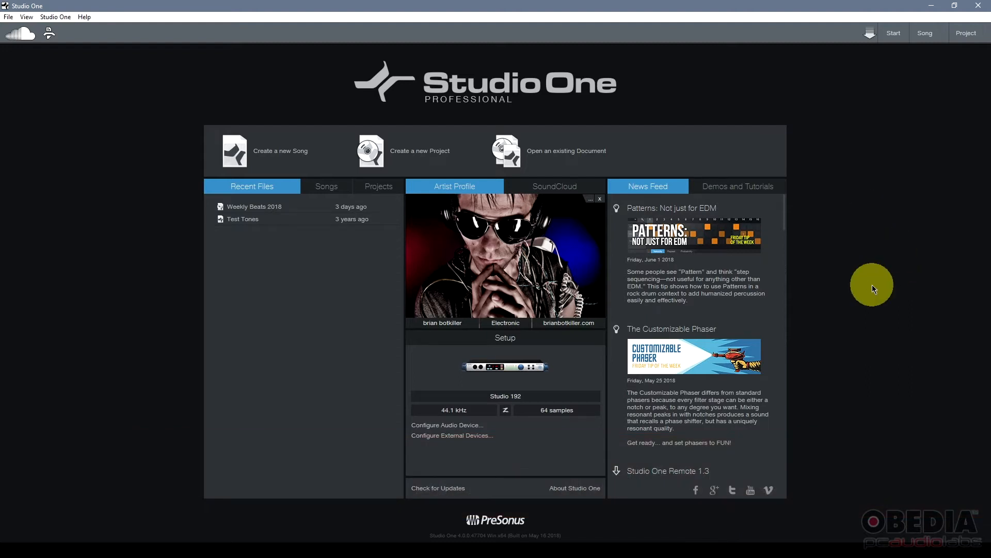
pyautogui.moveTo(872, 209)
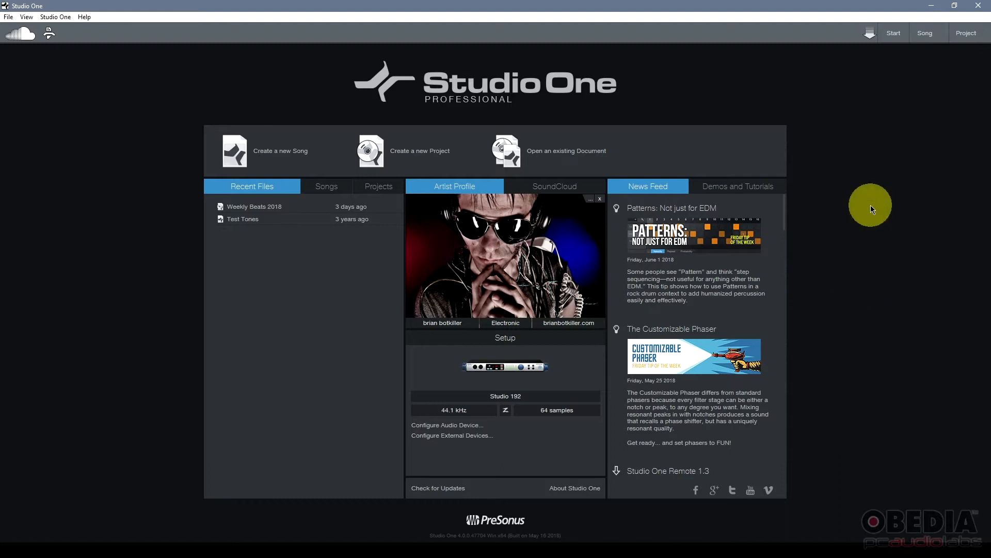
pyautogui.moveTo(865, 166)
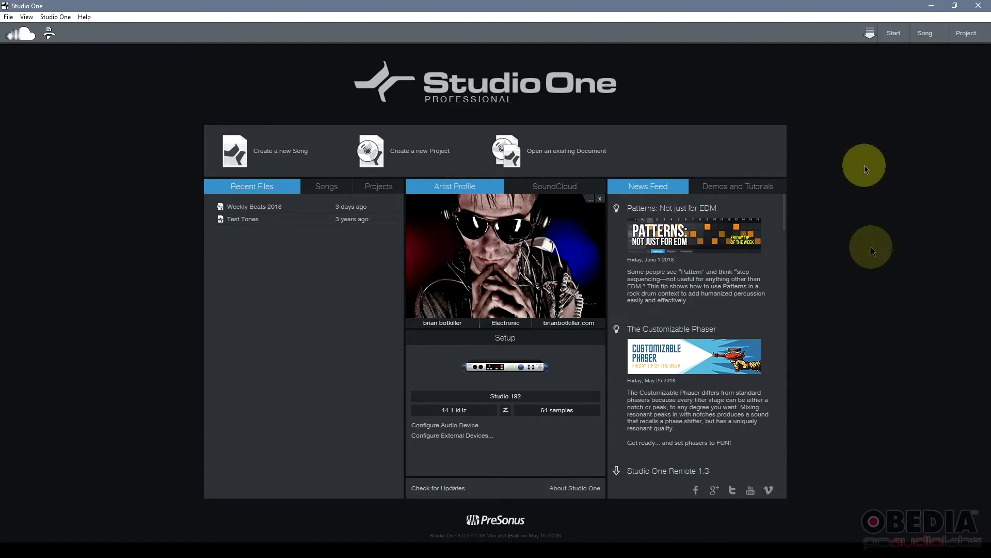
pyautogui.moveTo(789, 107)
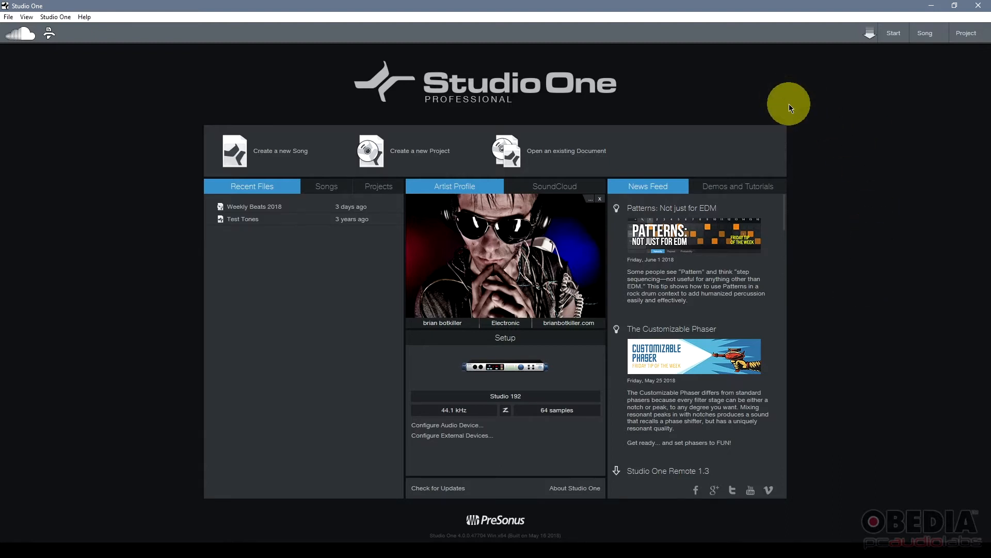
pyautogui.moveTo(762, 98)
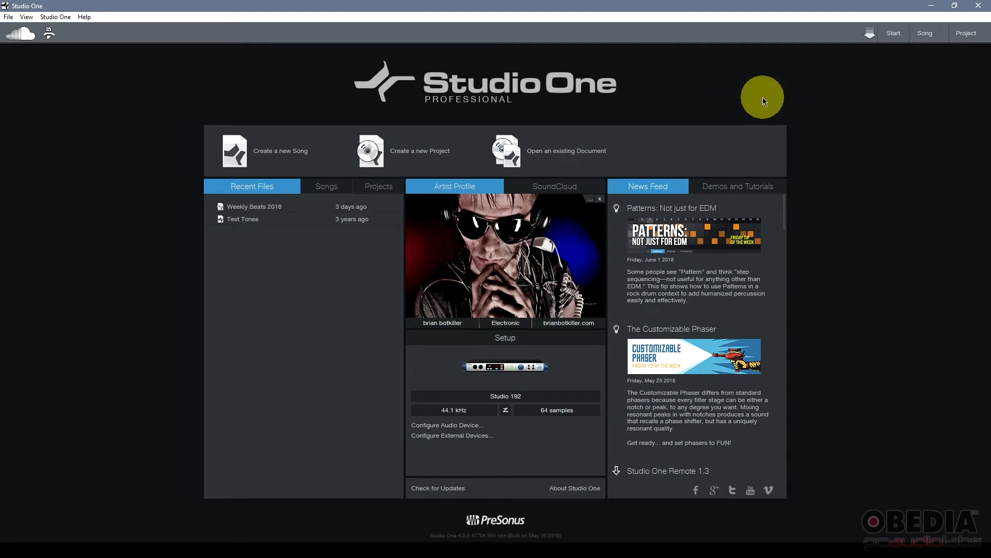
pyautogui.moveTo(777, 112)
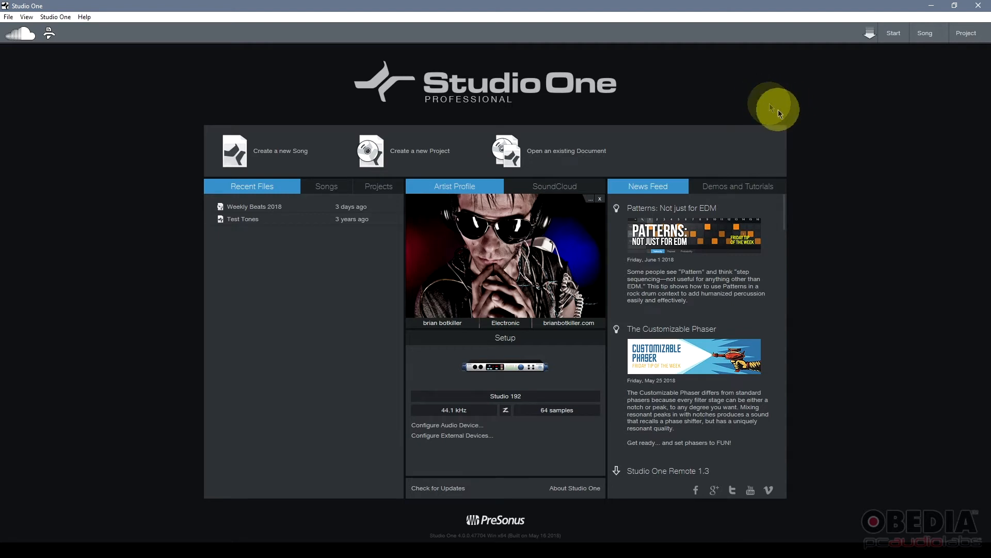
pyautogui.moveTo(777, 113)
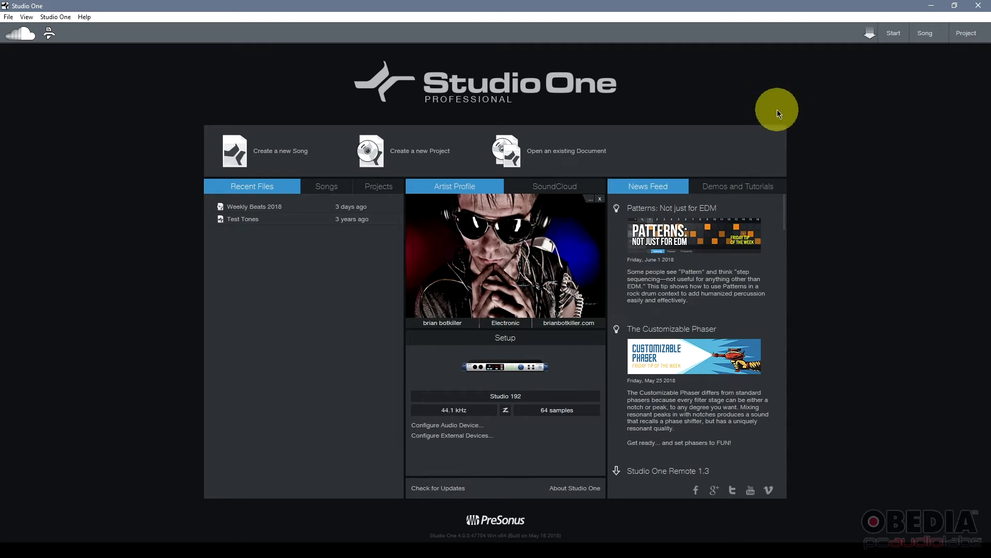
pyautogui.moveTo(335, 312)
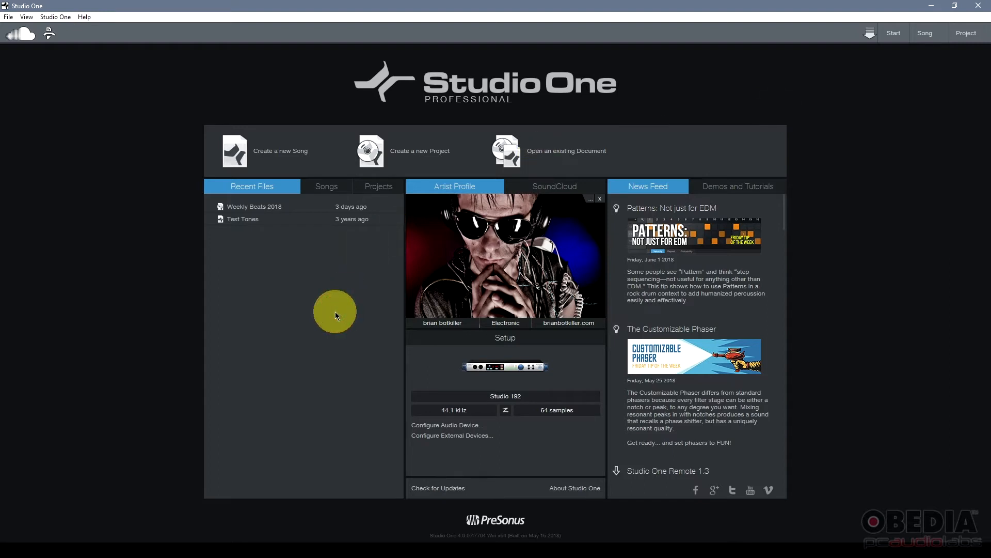
pyautogui.moveTo(301, 177)
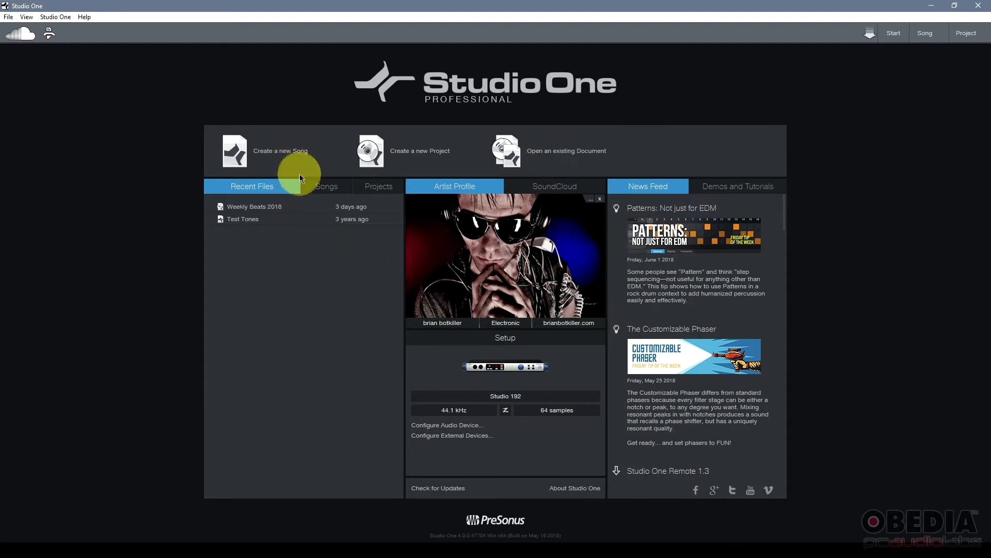
pyautogui.moveTo(559, 167)
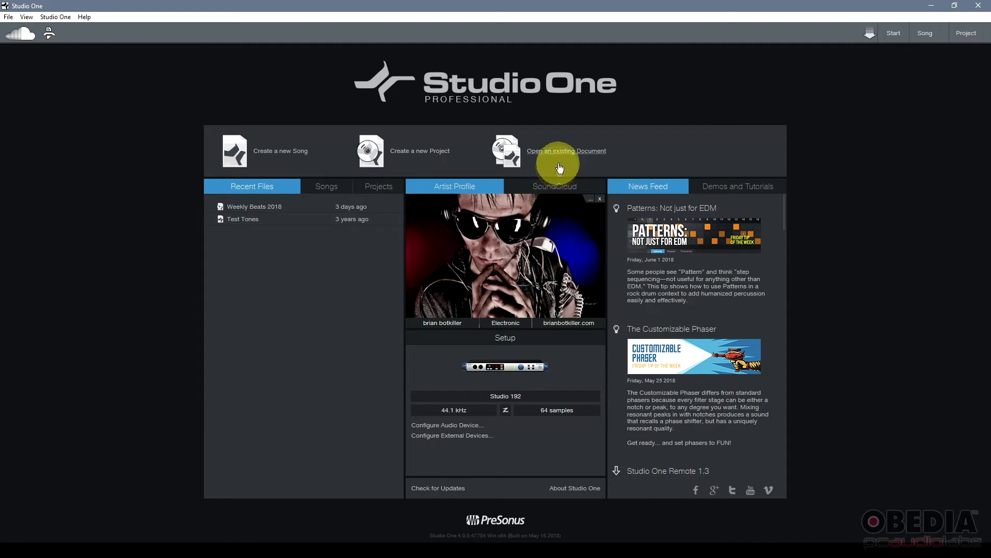
pyautogui.moveTo(276, 302)
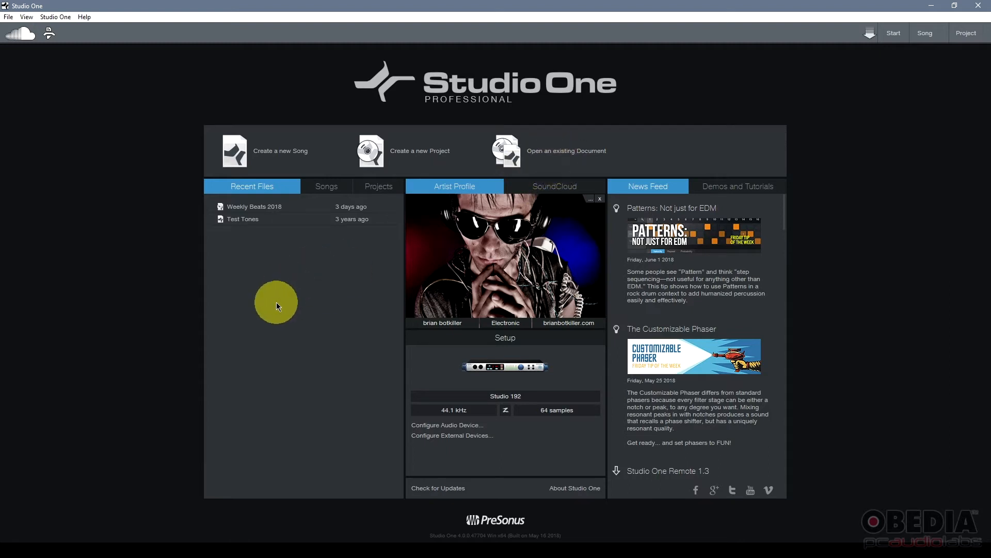
pyautogui.moveTo(256, 188)
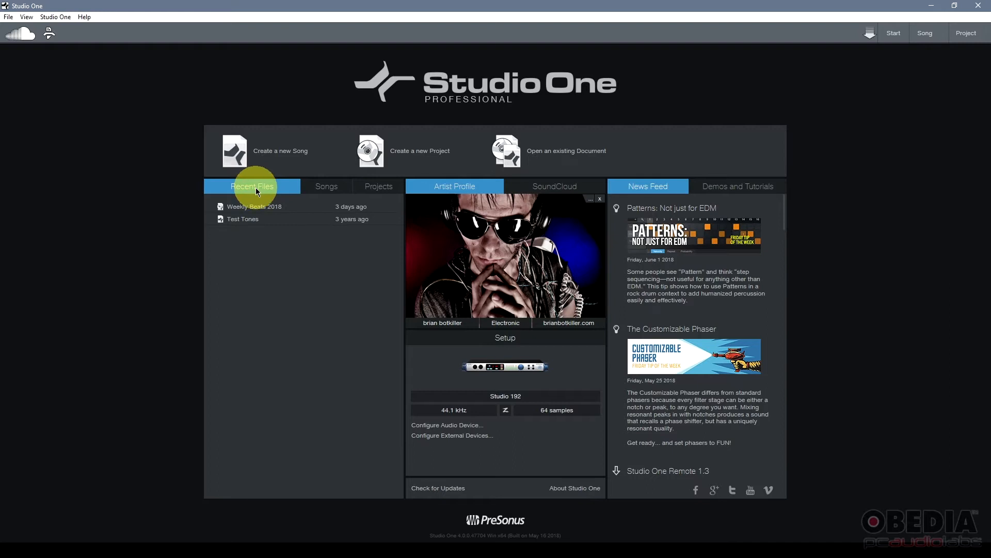
pyautogui.moveTo(253, 207)
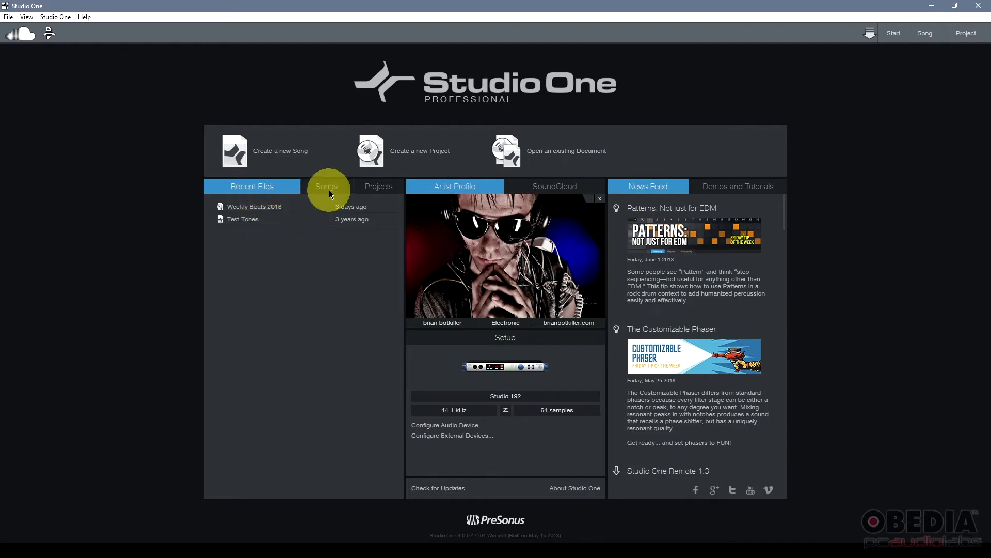
# Step: Browse the Start page's saved songs, recent files, and SoundCloud account activity panels
pyautogui.click(326, 186)
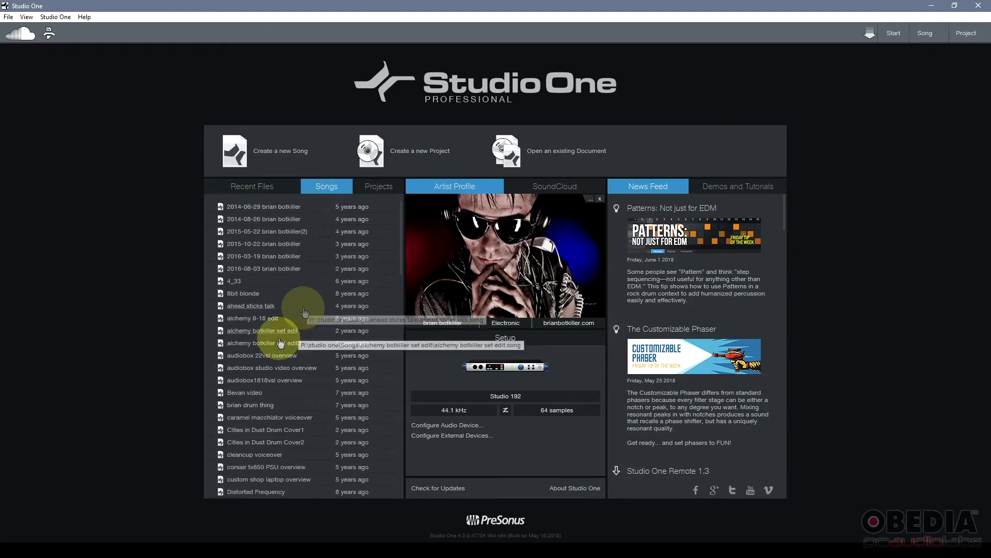
pyautogui.moveTo(282, 255)
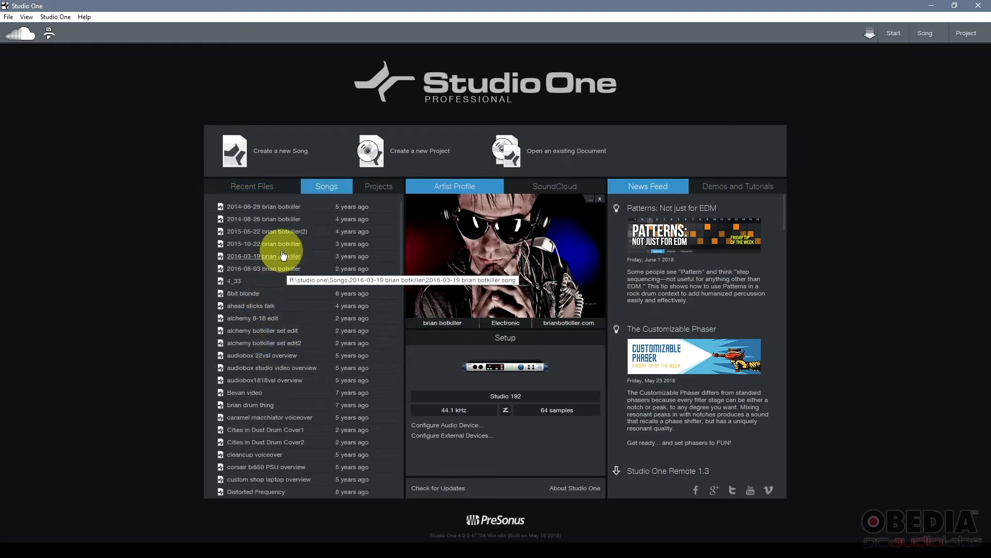
pyautogui.moveTo(311, 203)
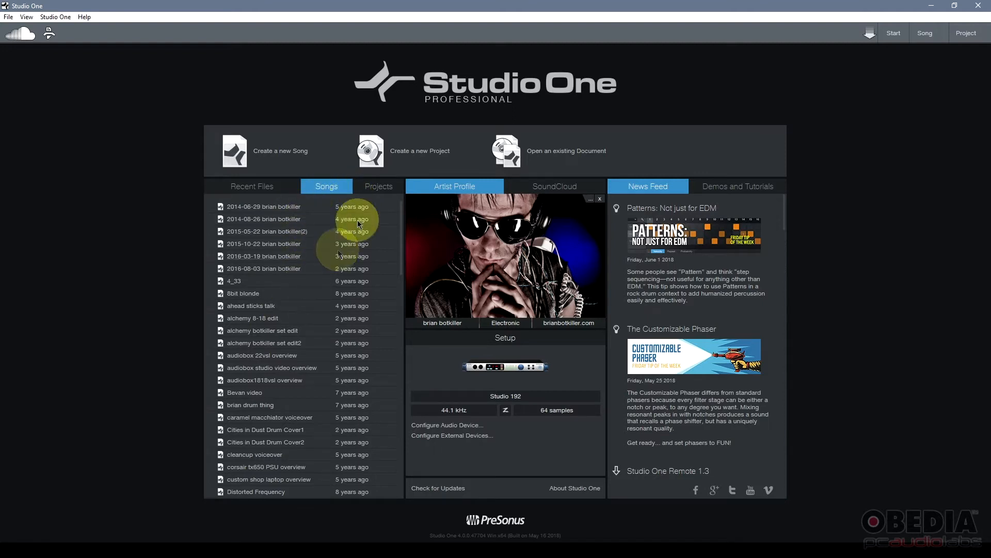
pyautogui.click(252, 186)
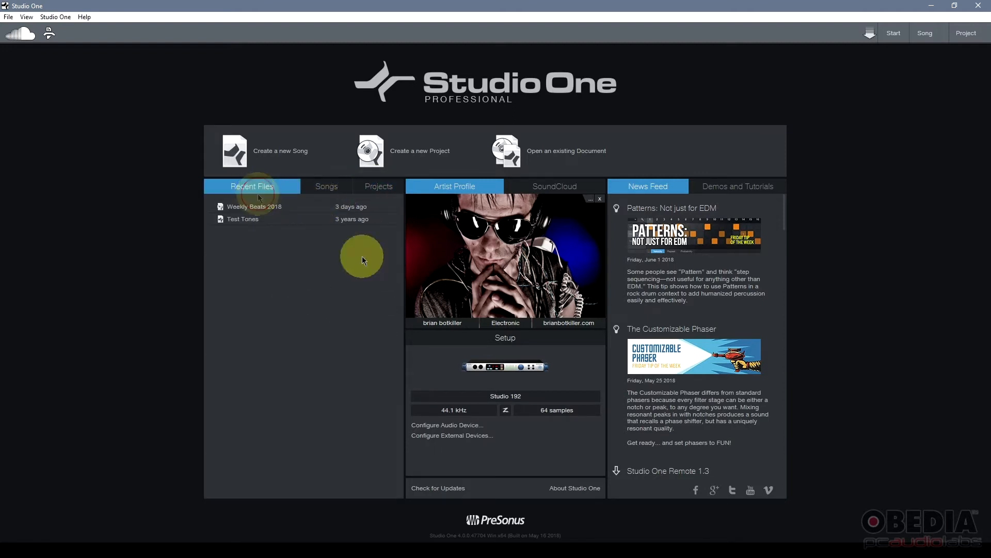
pyautogui.moveTo(505, 252)
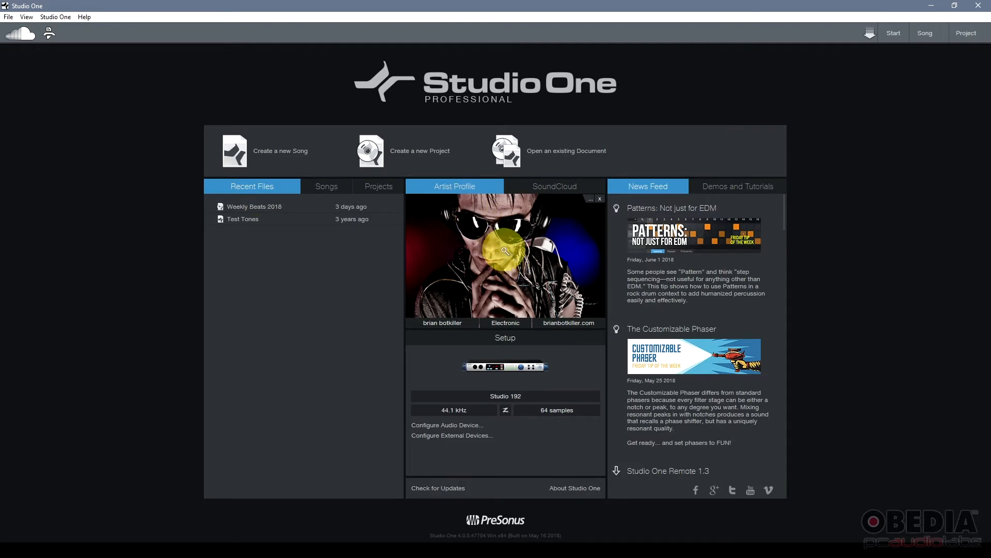
pyautogui.moveTo(490, 215)
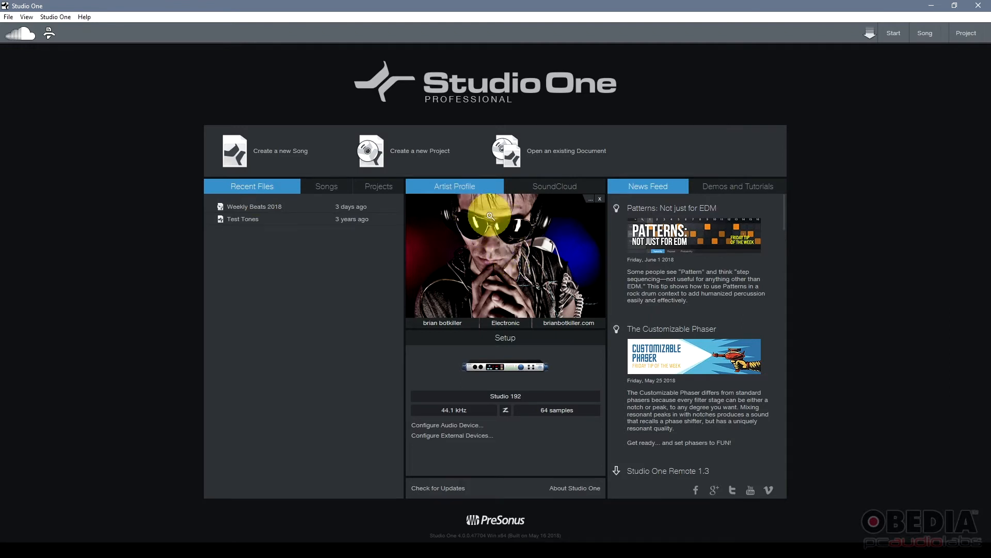
pyautogui.moveTo(500, 278)
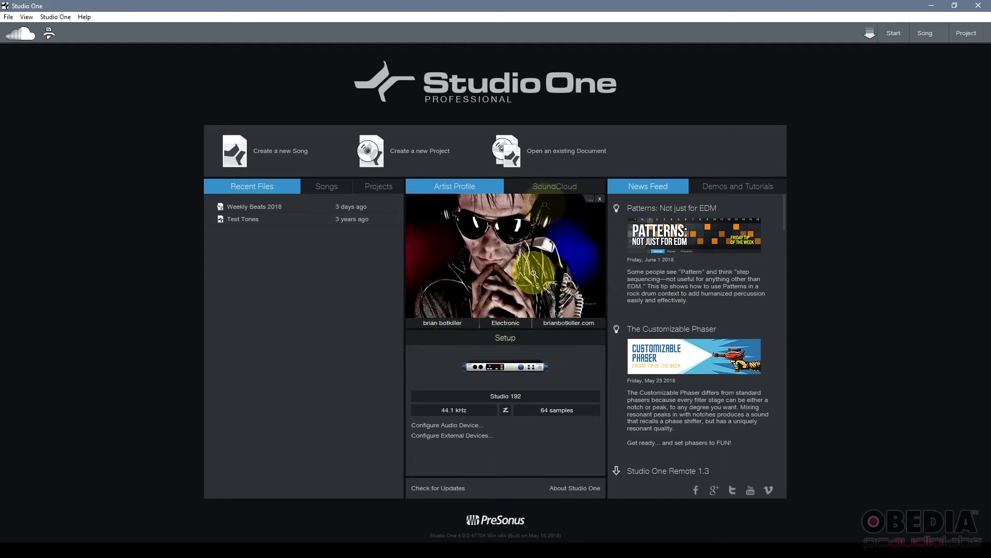
pyautogui.click(555, 185)
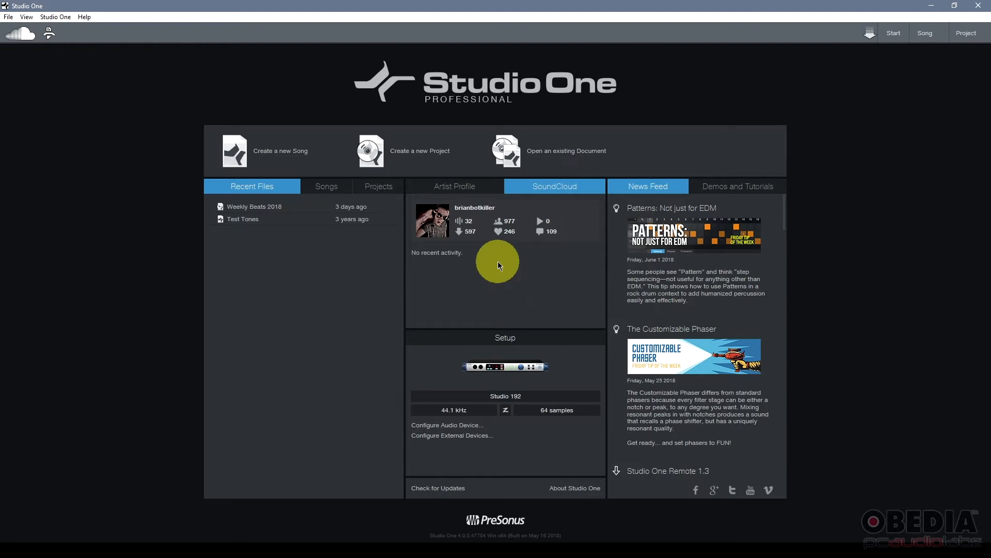
pyautogui.moveTo(496, 279)
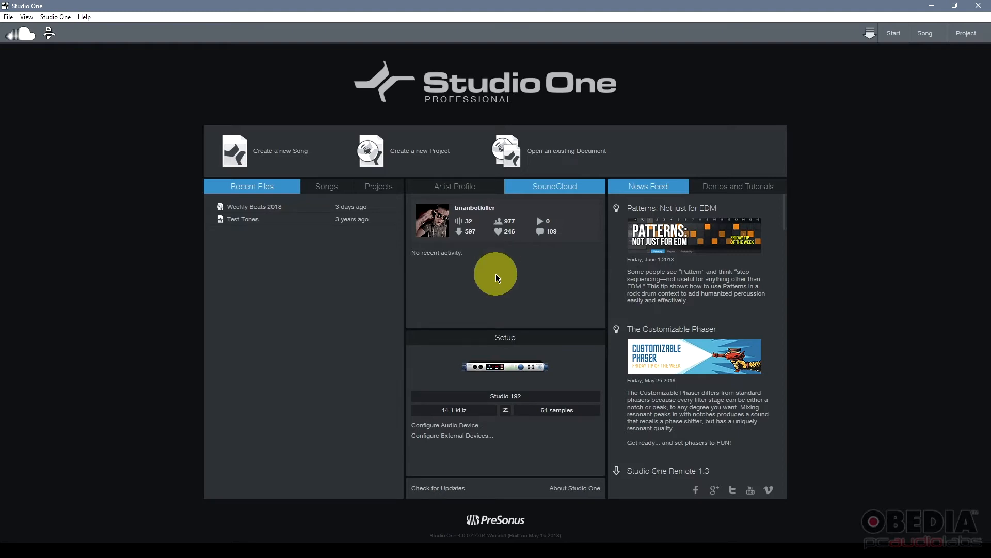
pyautogui.moveTo(487, 302)
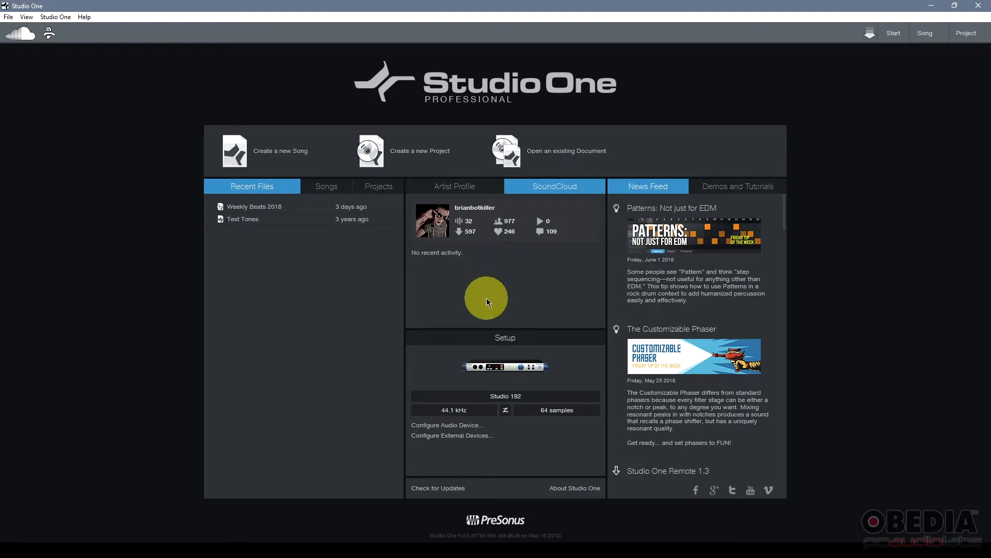
pyautogui.moveTo(458, 310)
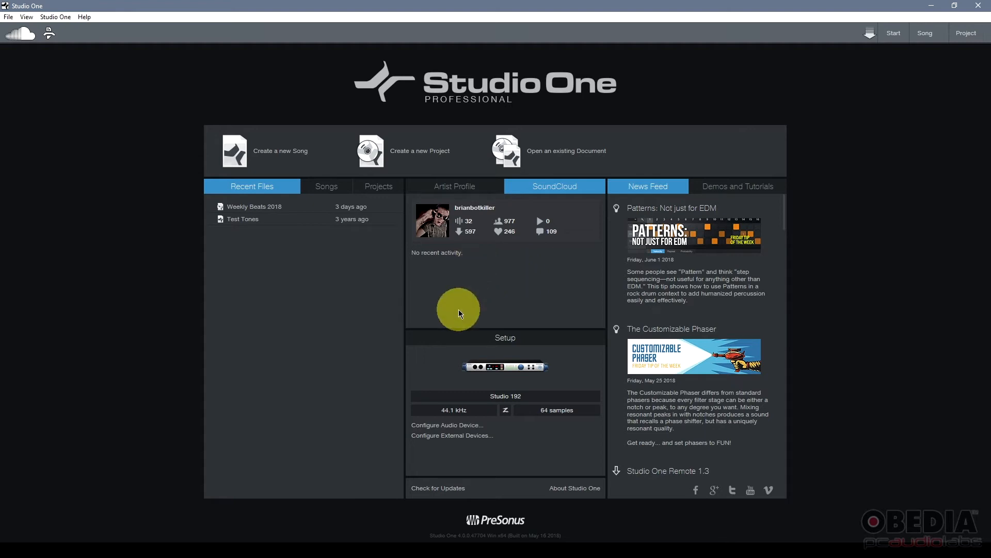
pyautogui.moveTo(648, 186)
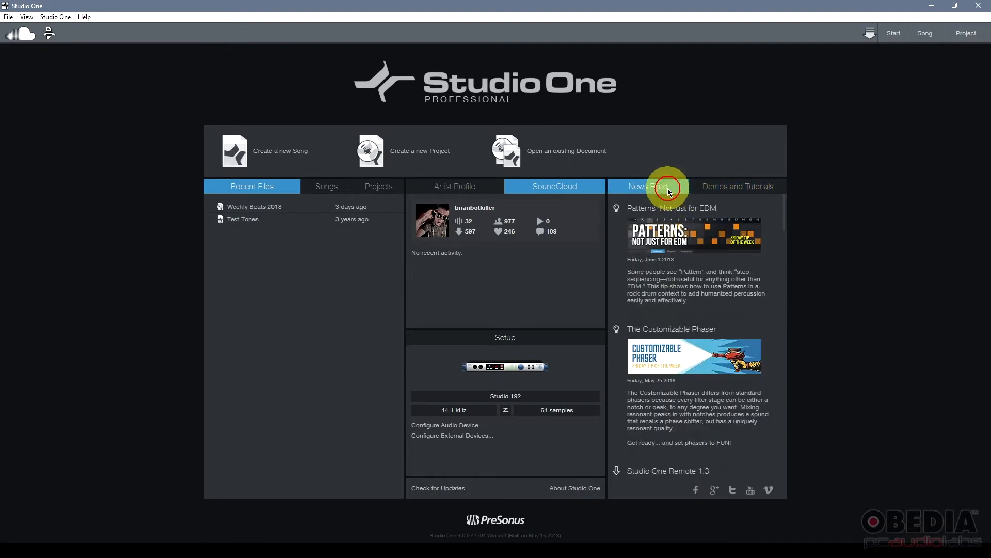
pyautogui.moveTo(673, 264)
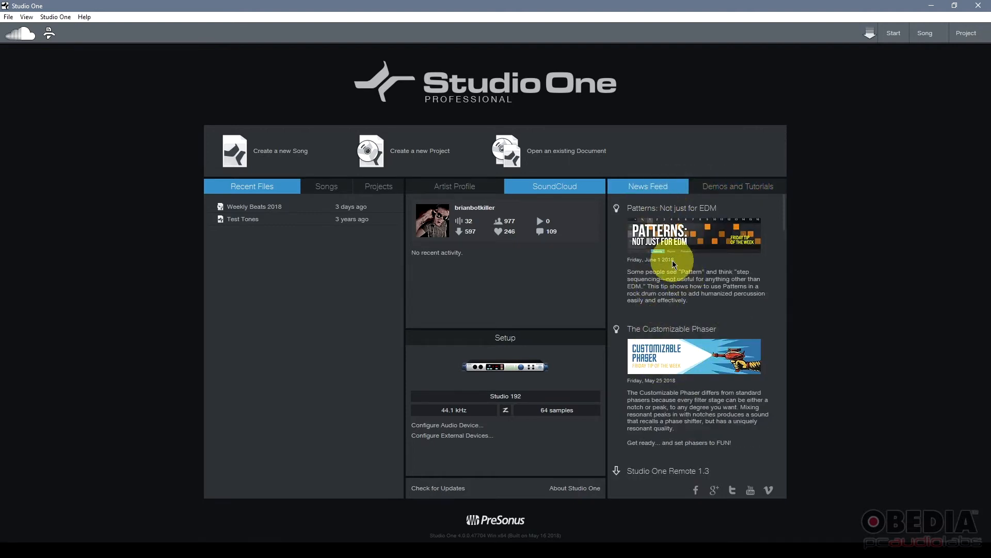
pyautogui.moveTo(745, 182)
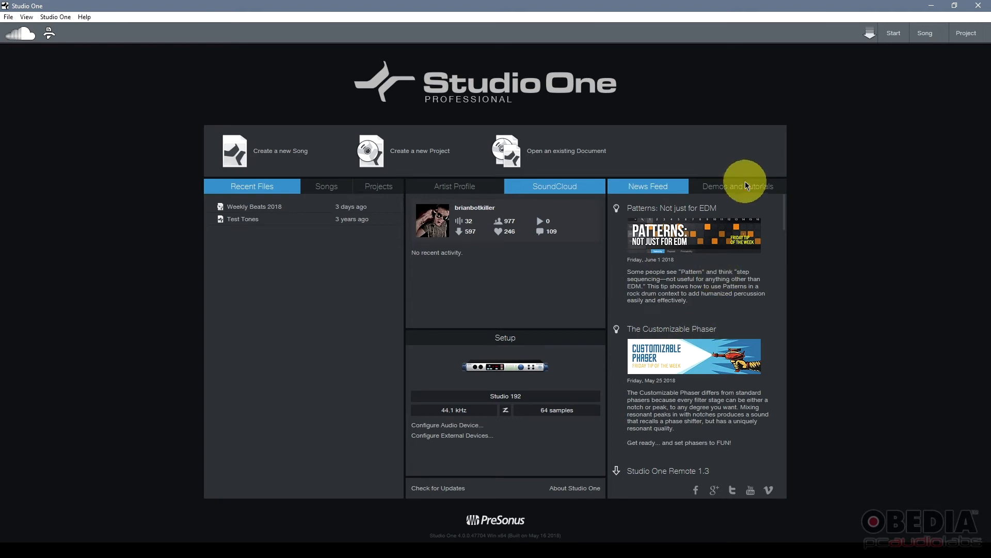
pyautogui.moveTo(544, 287)
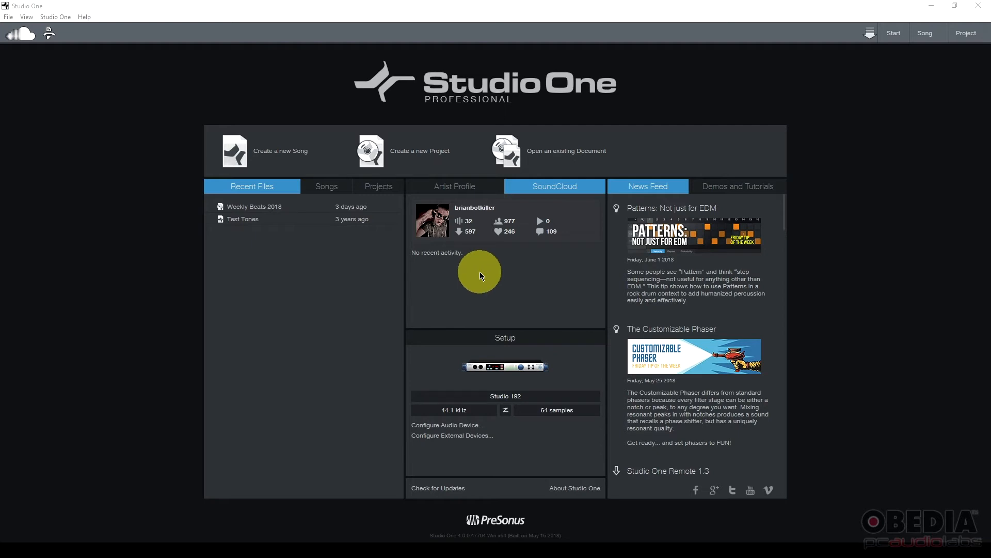
pyautogui.moveTo(377, 312)
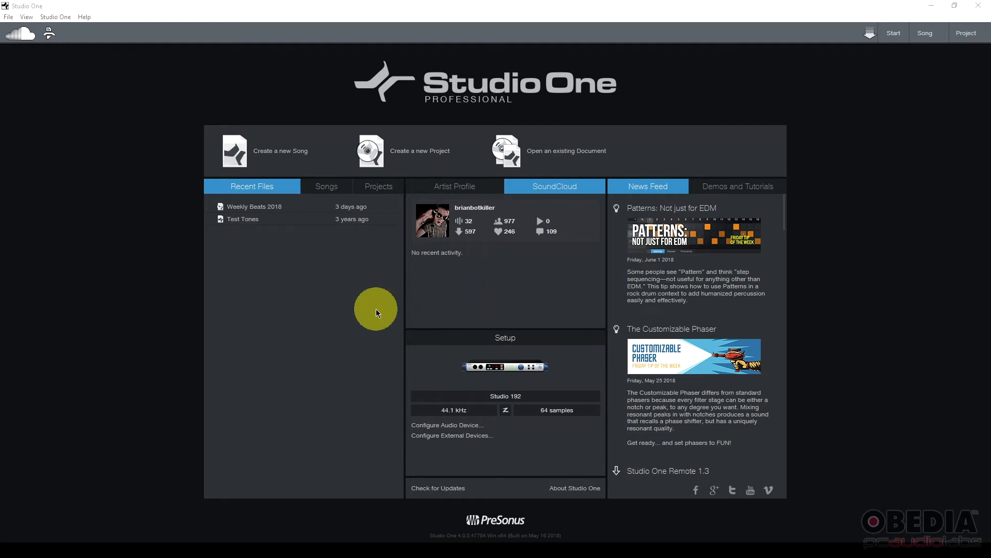
pyautogui.moveTo(308, 306)
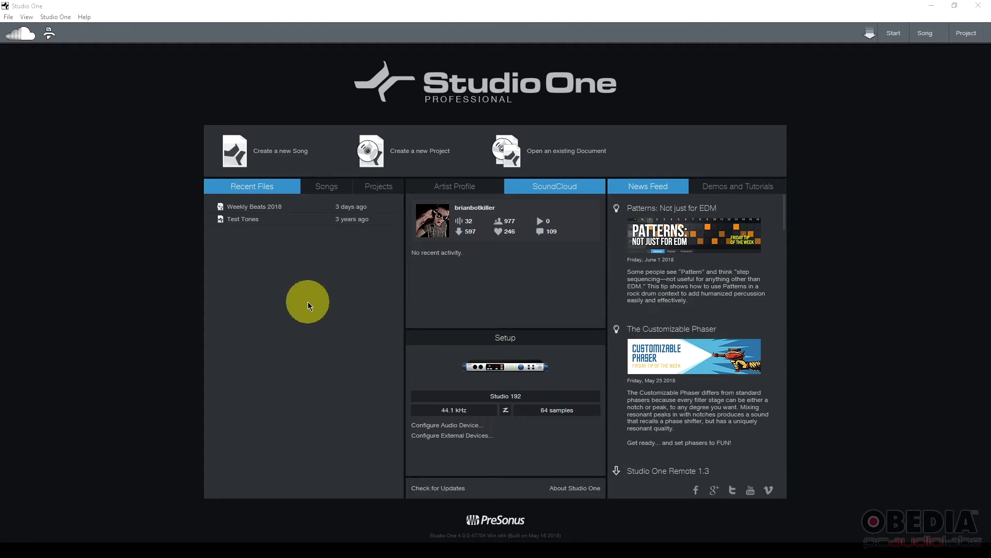
pyautogui.moveTo(887, 123)
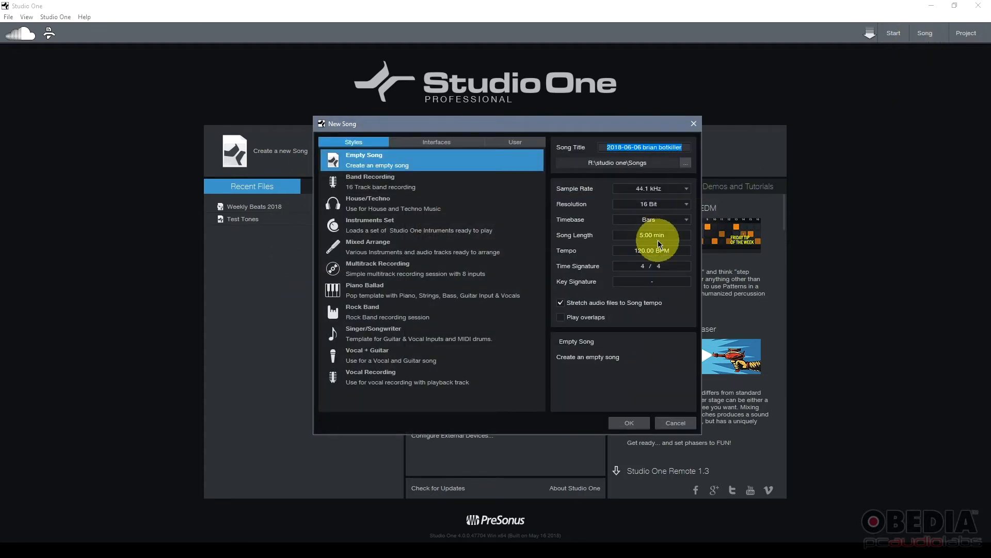
# Step: Return to Recent Files and bring up the New Song dialog with Empty Song selected
pyautogui.click(674, 423)
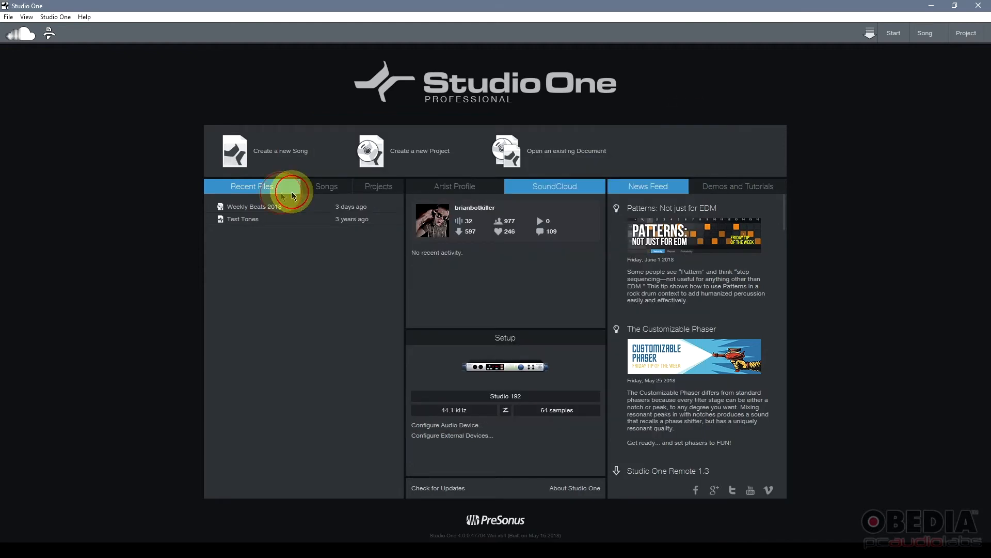
pyautogui.click(279, 150)
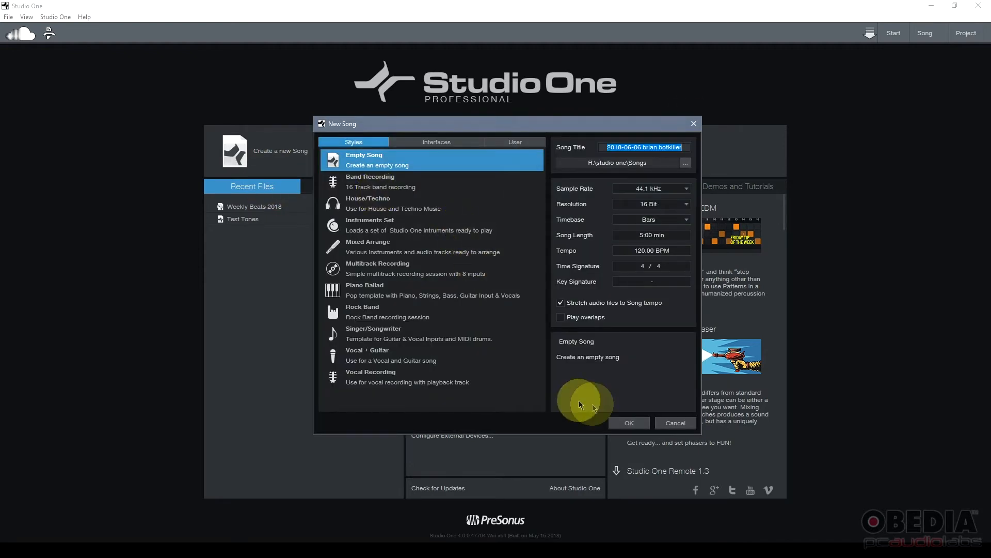
pyautogui.moveTo(675, 422)
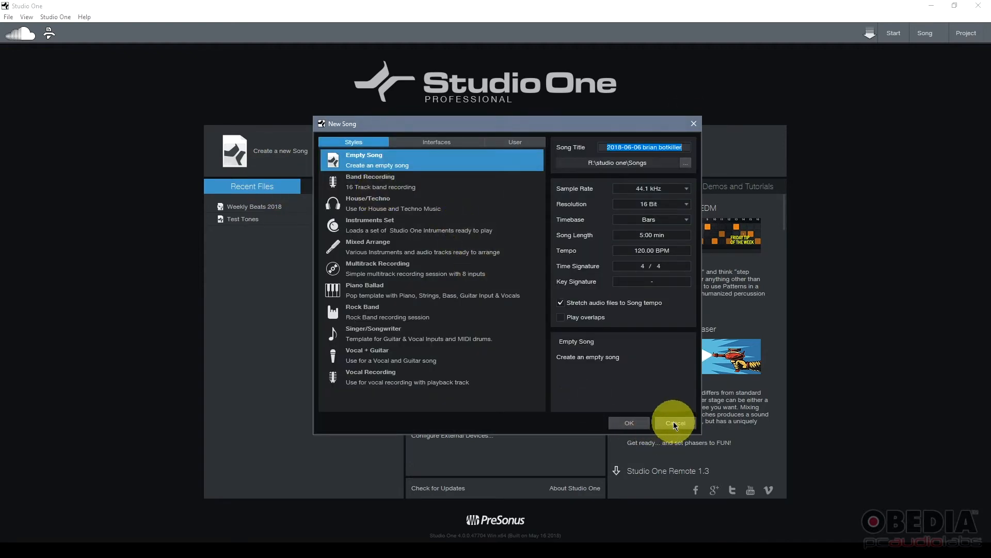
pyautogui.moveTo(416, 166)
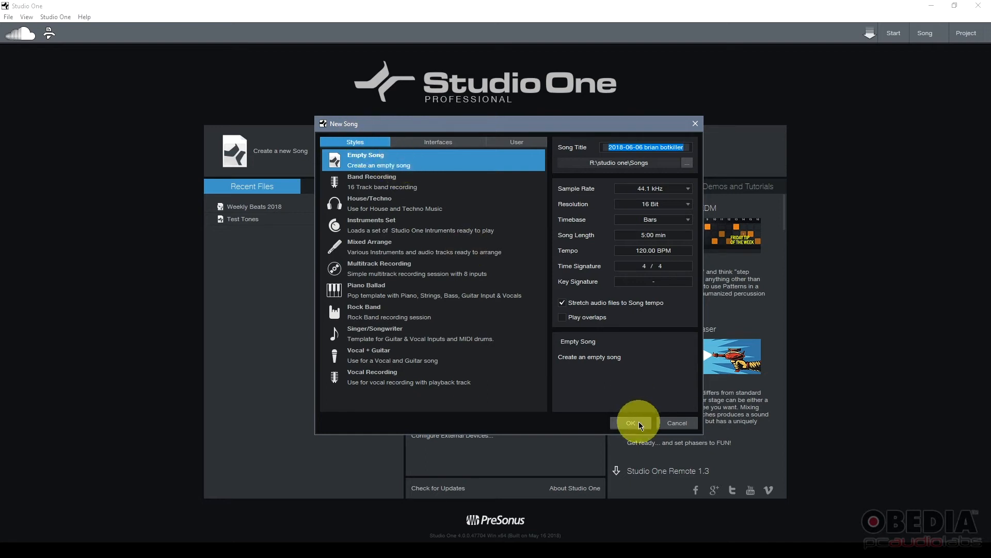
# Step: Confirm the Empty Song at 44.1 kHz, 120 BPM, 4/4 to open a blank arrangement
pyautogui.click(634, 422)
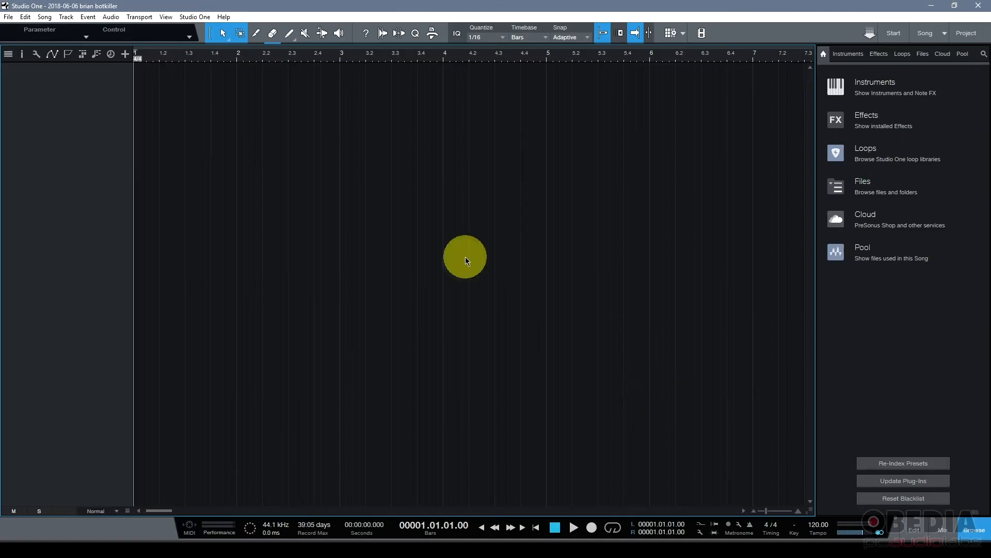
pyautogui.moveTo(86, 131)
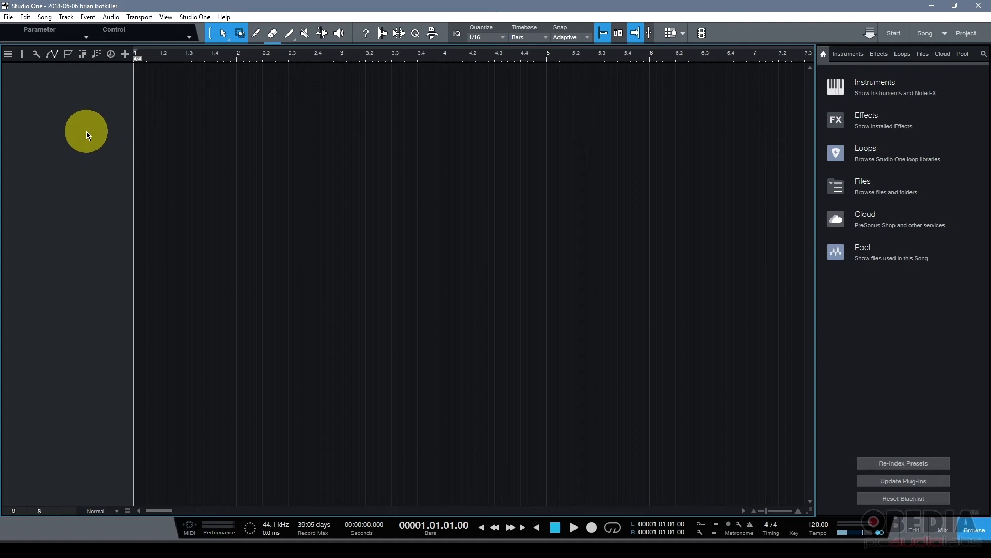
pyautogui.moveTo(98, 192)
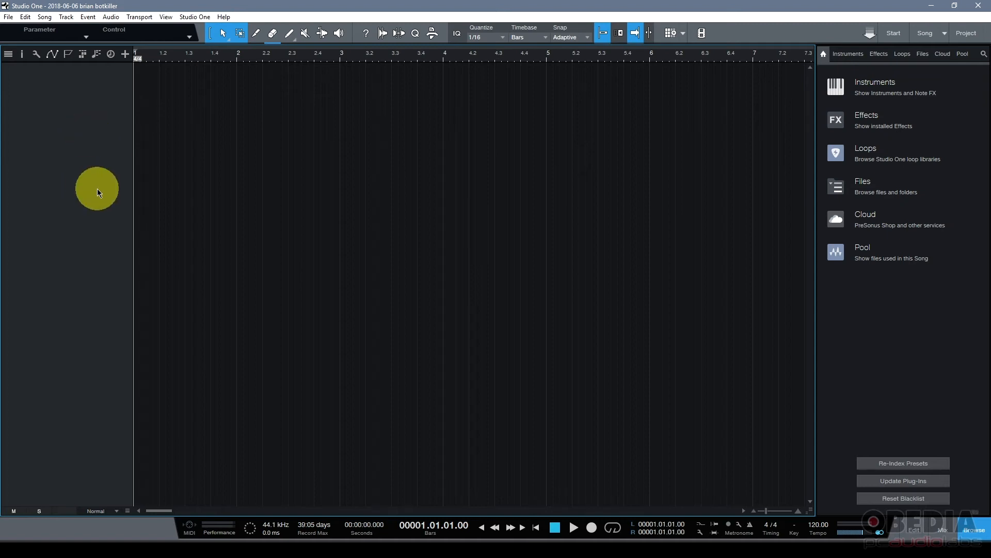
pyautogui.moveTo(106, 223)
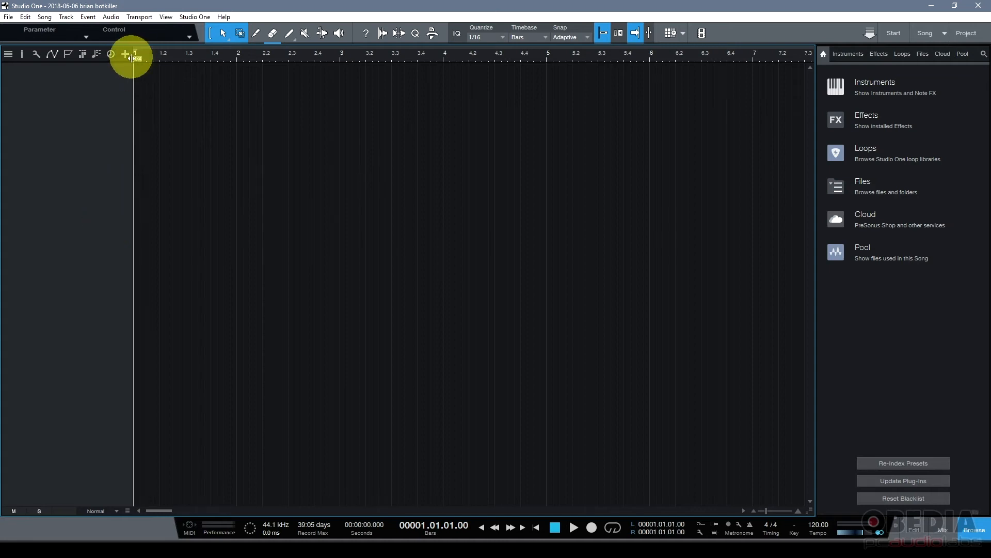
# Step: Add a Guitar audio track and an Impact XT instrument track, then close Impact XT
pyautogui.click(125, 54)
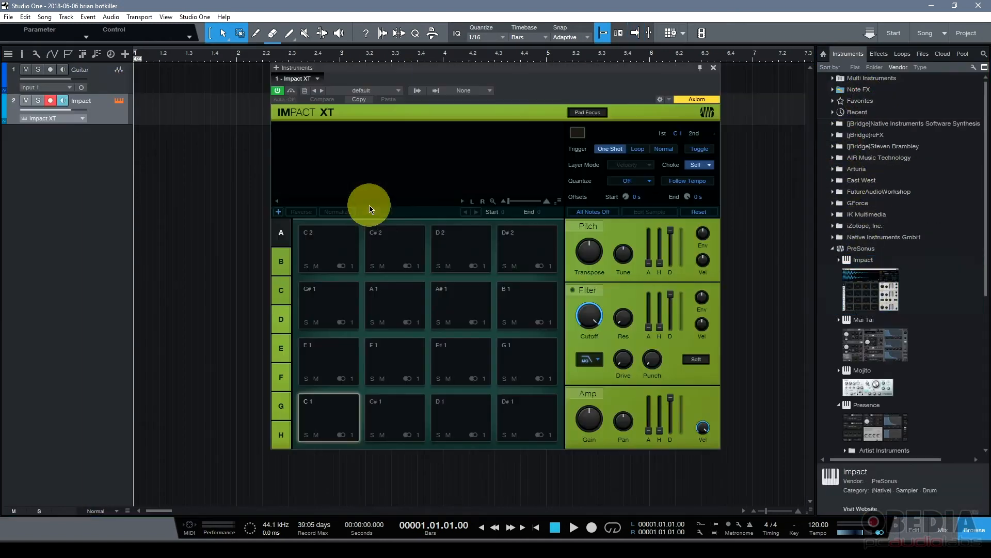
pyautogui.moveTo(442, 68); pyautogui.dragTo(420, 80)
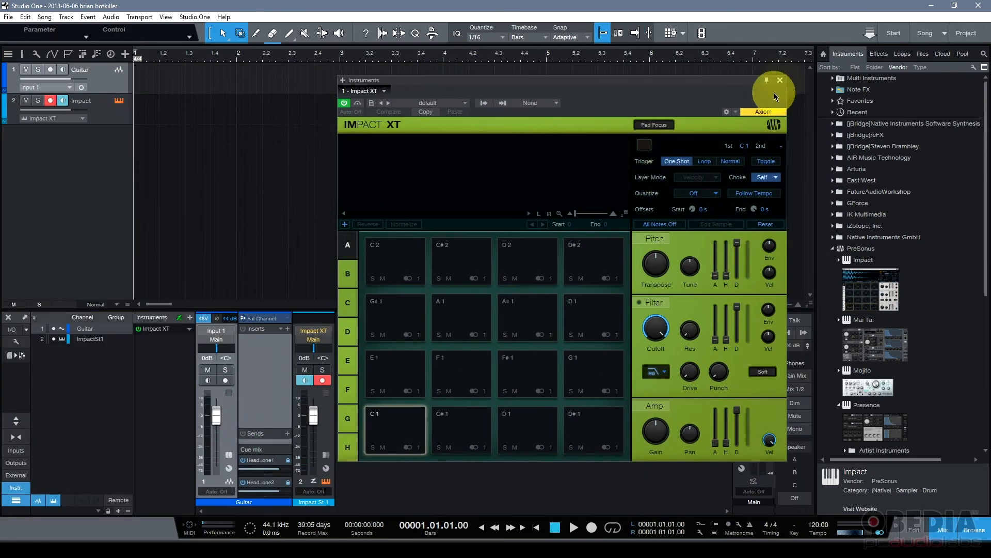
pyautogui.click(780, 81)
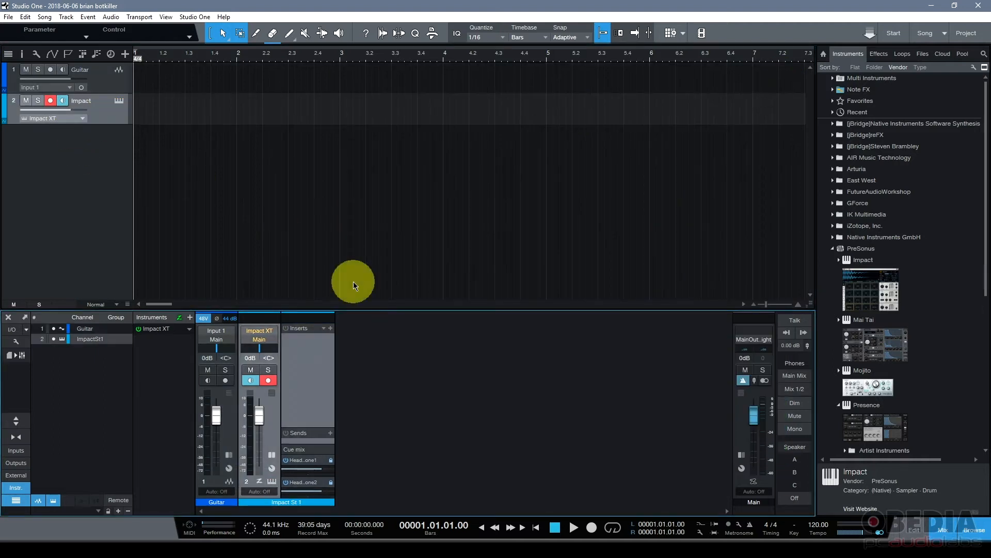
pyautogui.moveTo(178, 197)
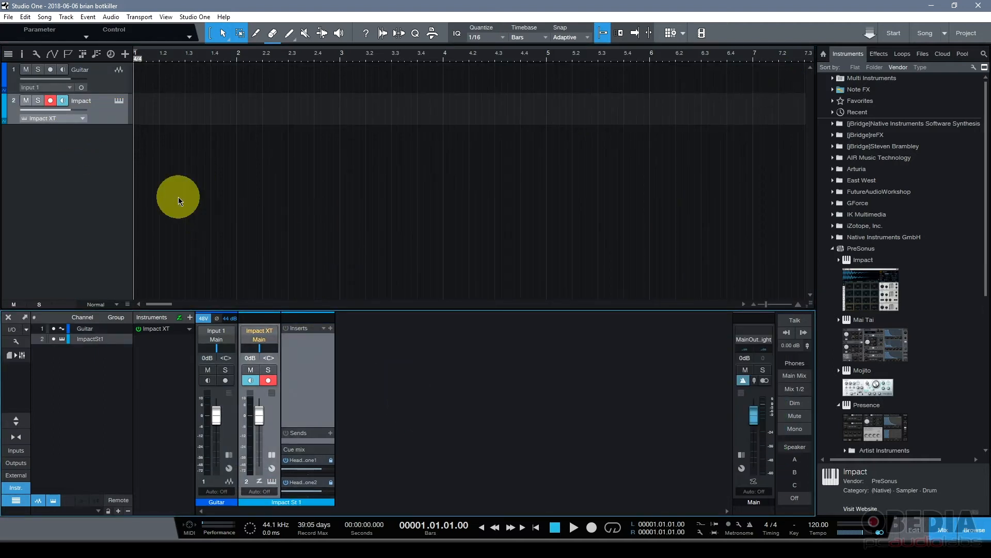
pyautogui.moveTo(803, 178)
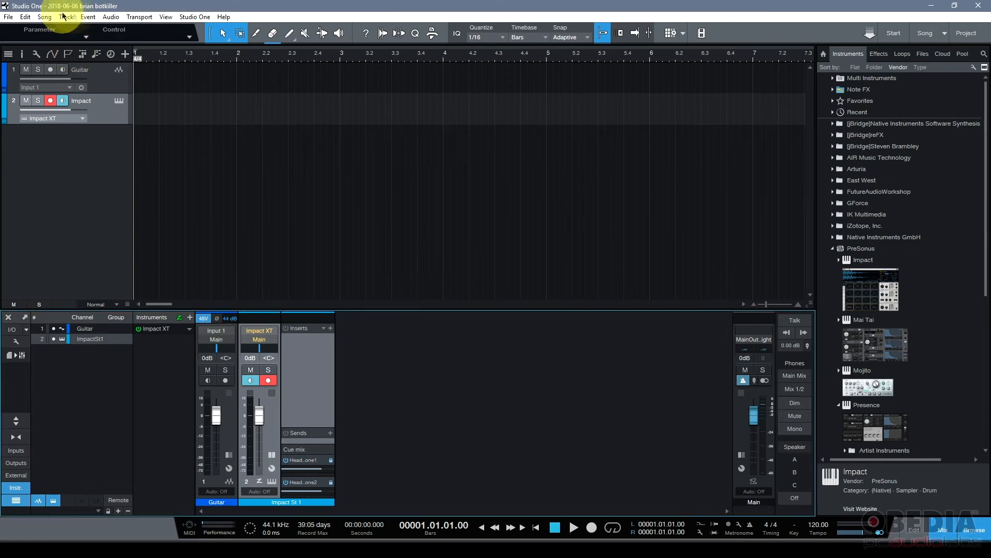
# Step: Send the song to a new project via Song > Add to Project, confirming its title
pyautogui.click(44, 17)
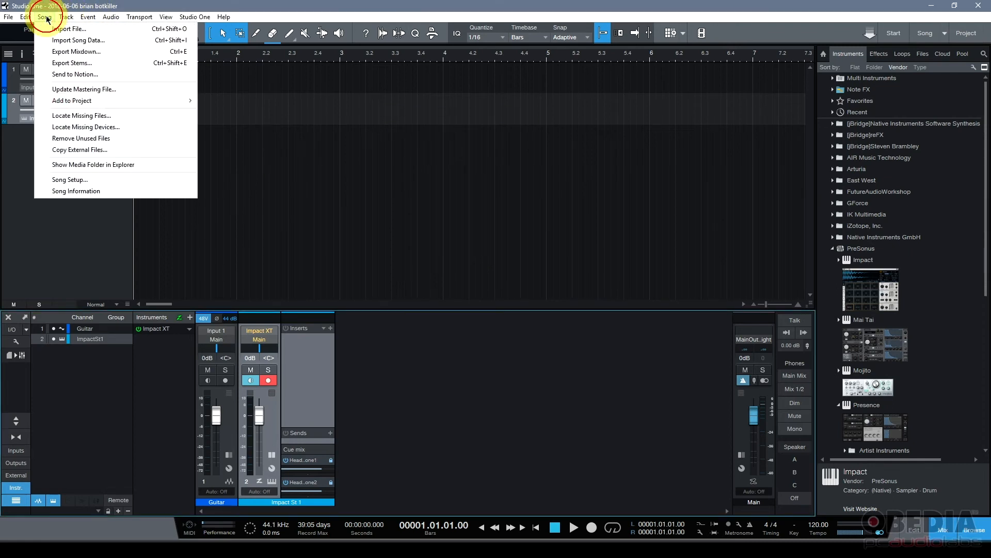
pyautogui.moveTo(76, 52)
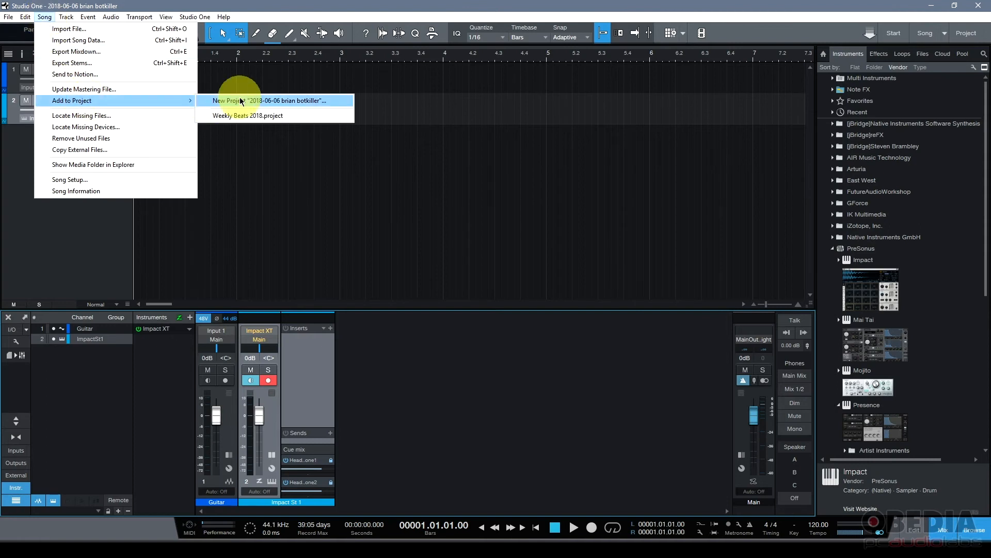
pyautogui.click(271, 101)
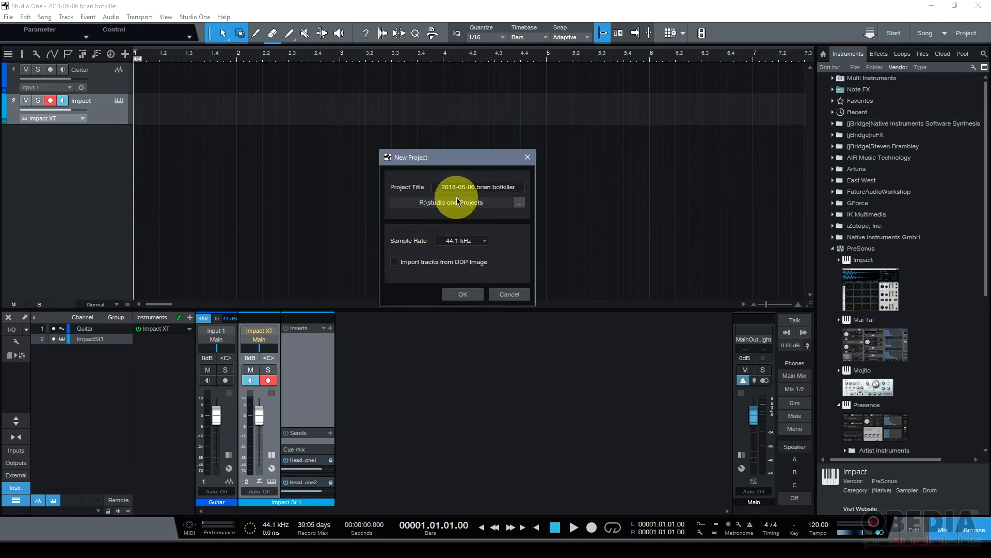
pyautogui.tripleClick(479, 186)
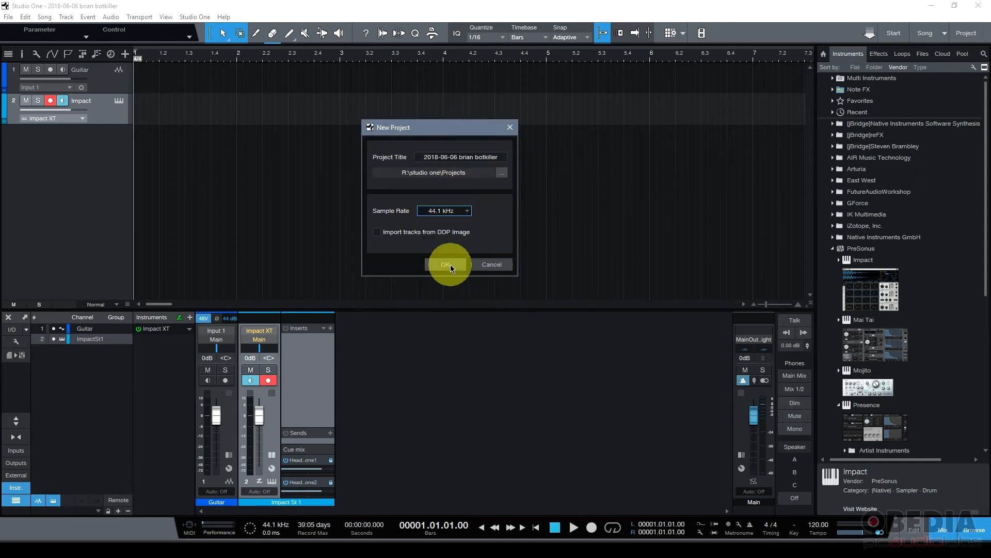
pyautogui.click(448, 264)
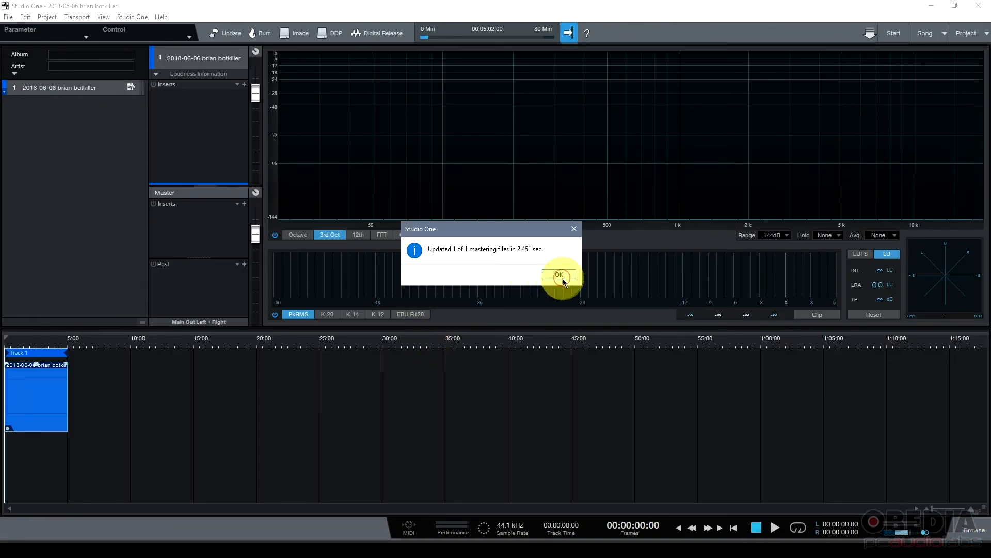
pyautogui.click(557, 274)
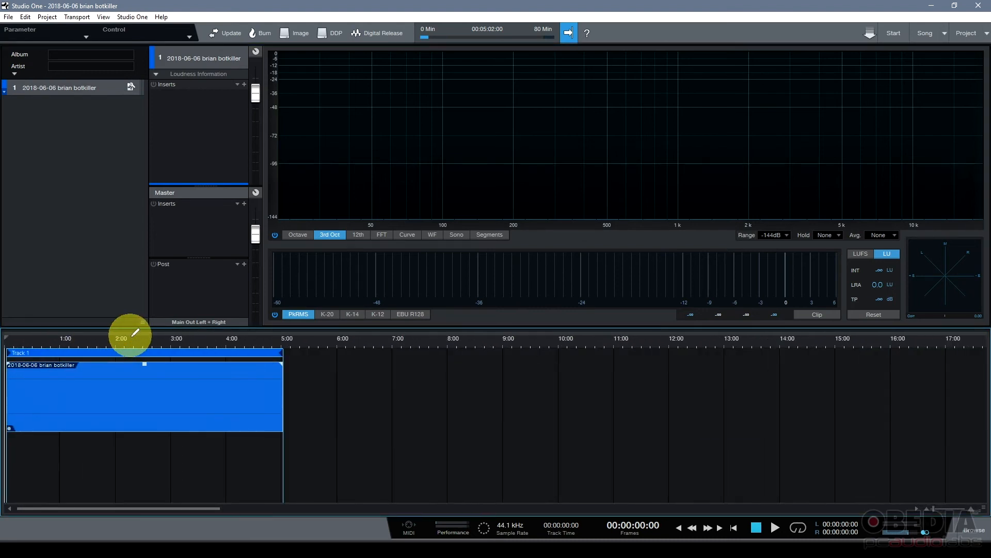
pyautogui.moveTo(48, 283)
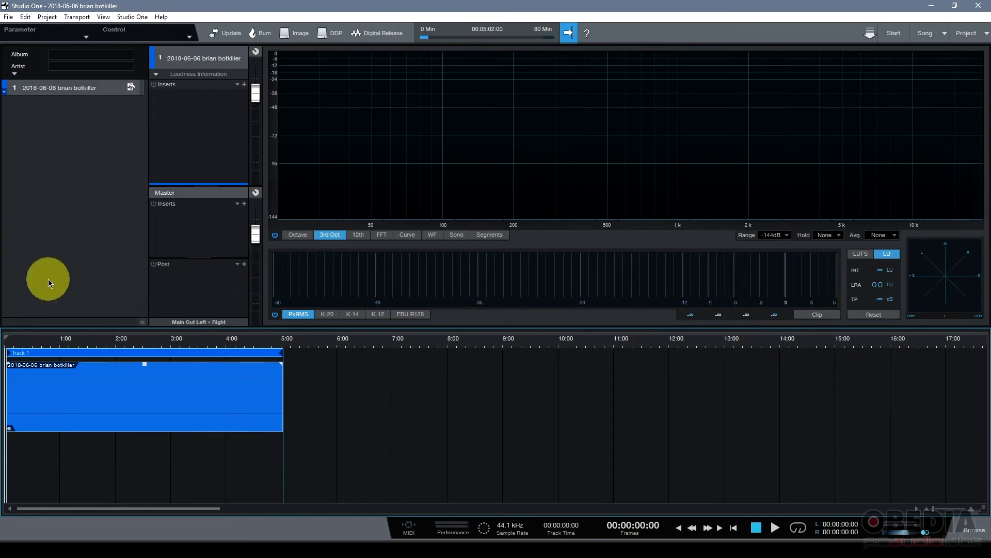
pyautogui.moveTo(71, 239)
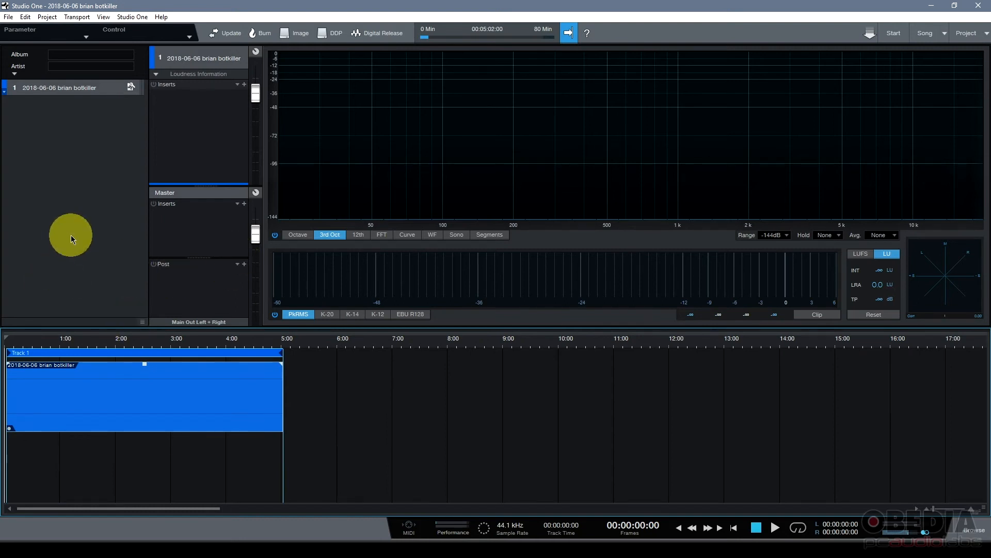
pyautogui.moveTo(95, 161)
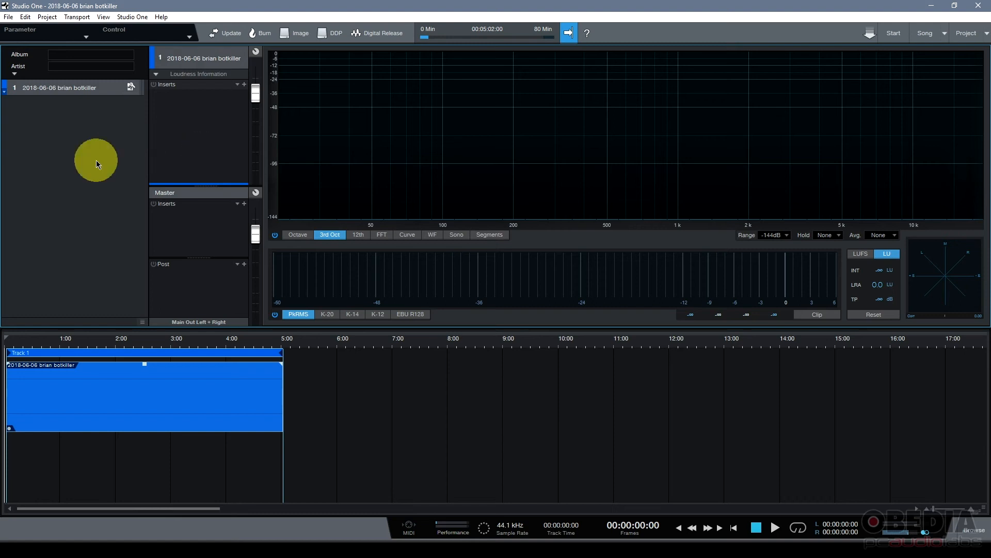
pyautogui.moveTo(174, 196)
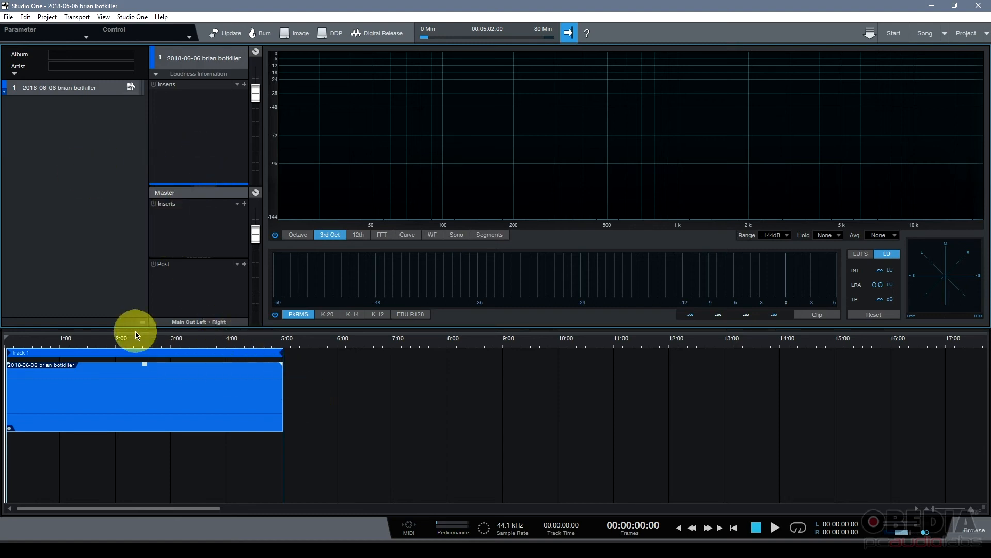
pyautogui.moveTo(319, 379)
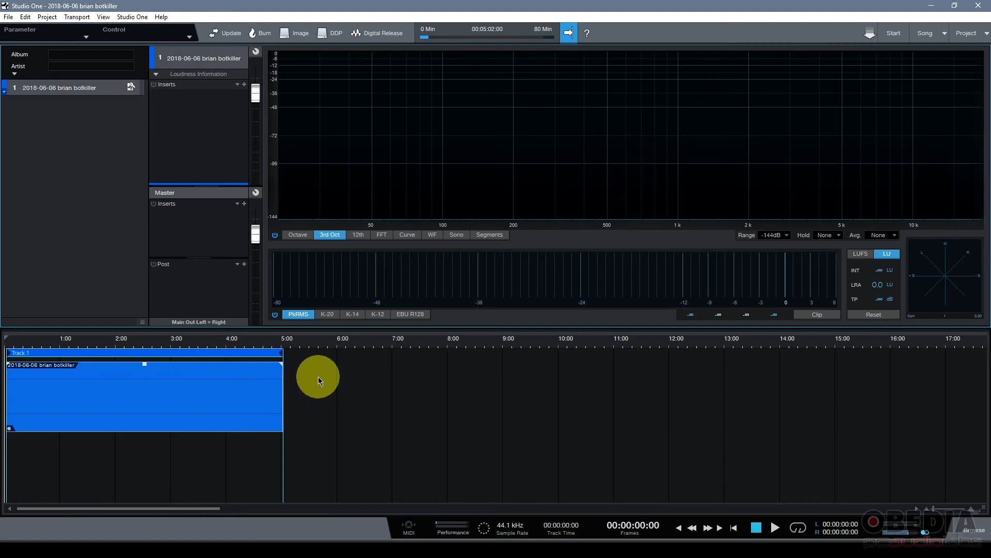
pyautogui.moveTo(318, 363)
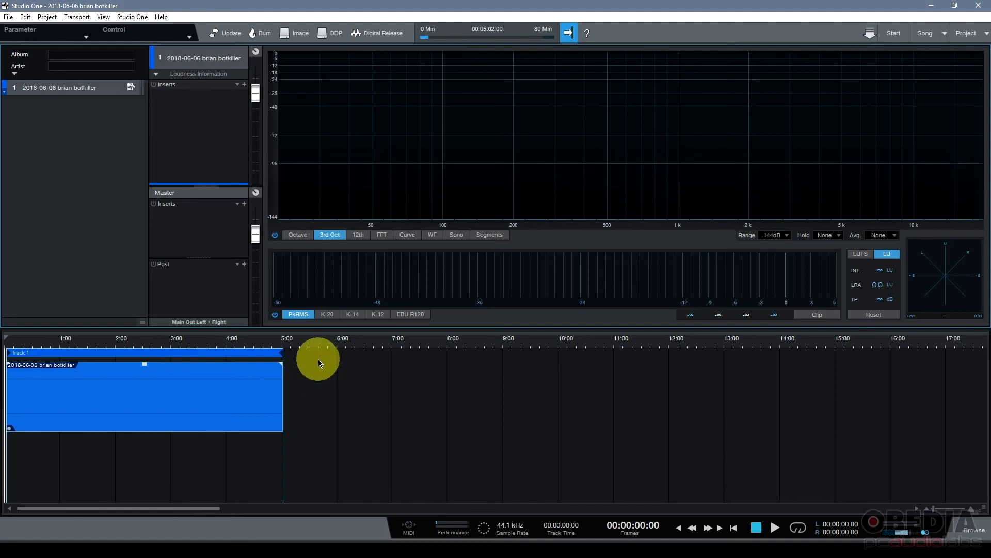
pyautogui.moveTo(104, 270)
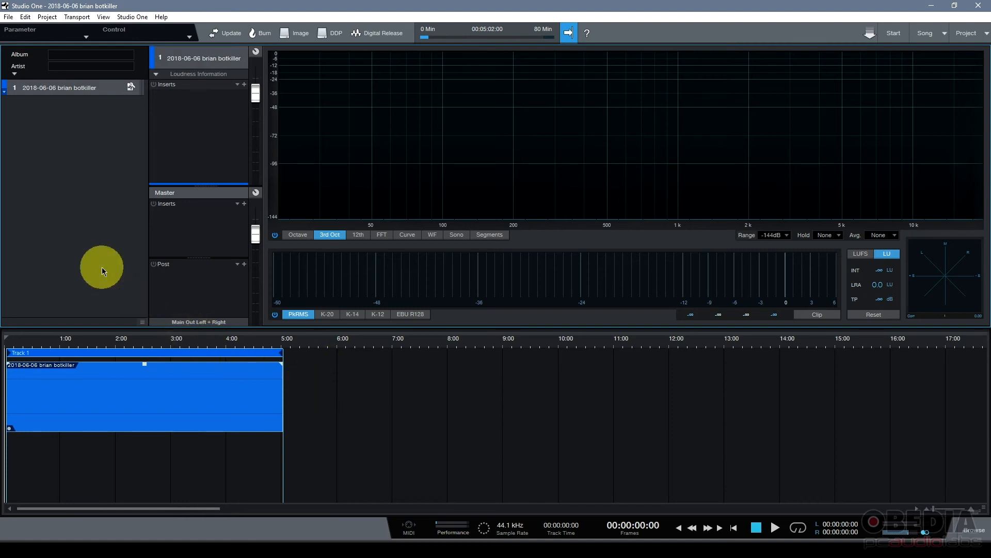
pyautogui.moveTo(193, 295)
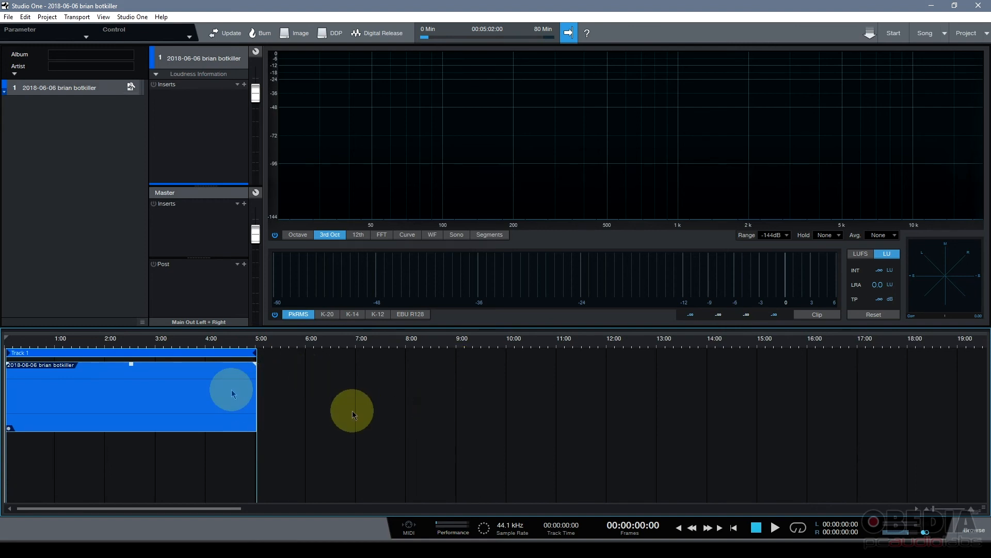
pyautogui.moveTo(433, 408)
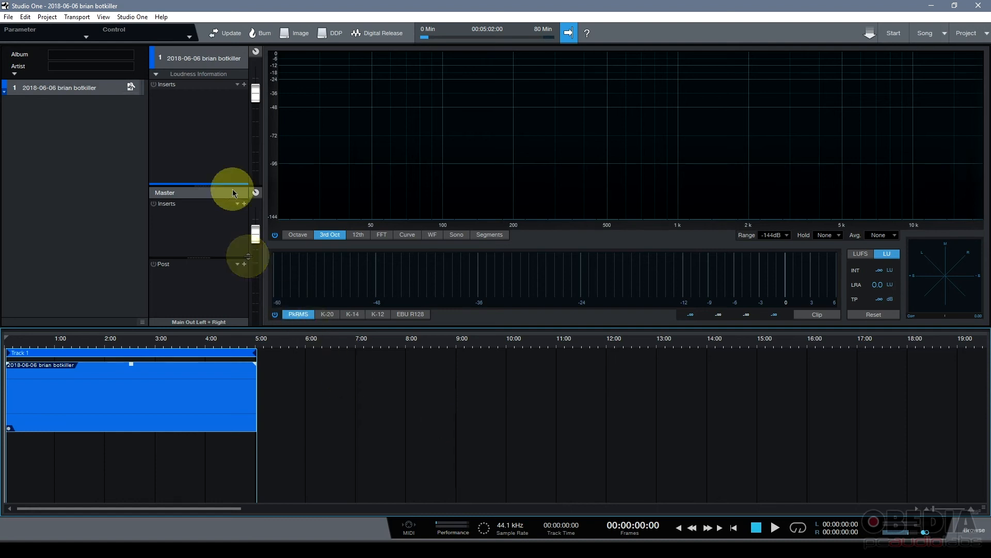
pyautogui.moveTo(328, 315)
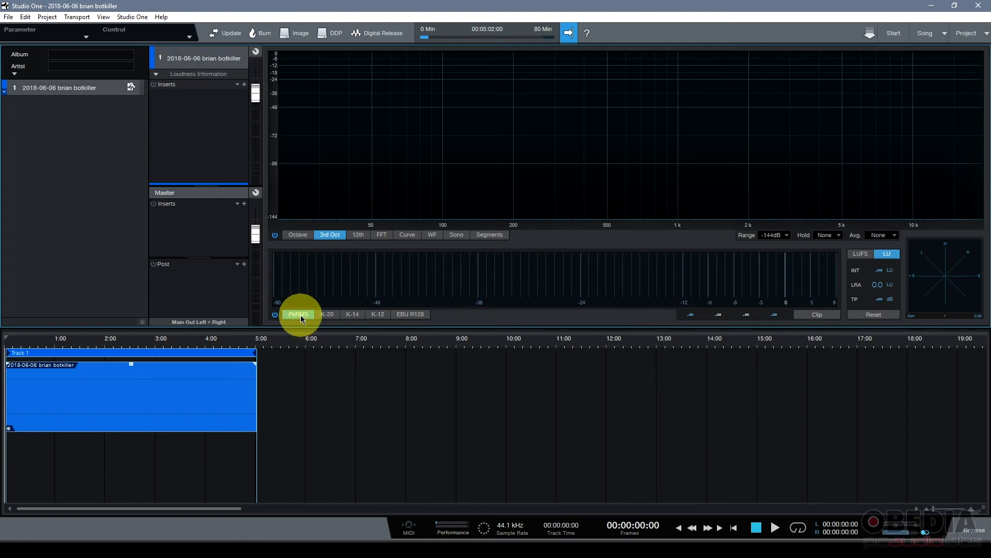
pyautogui.moveTo(298, 234)
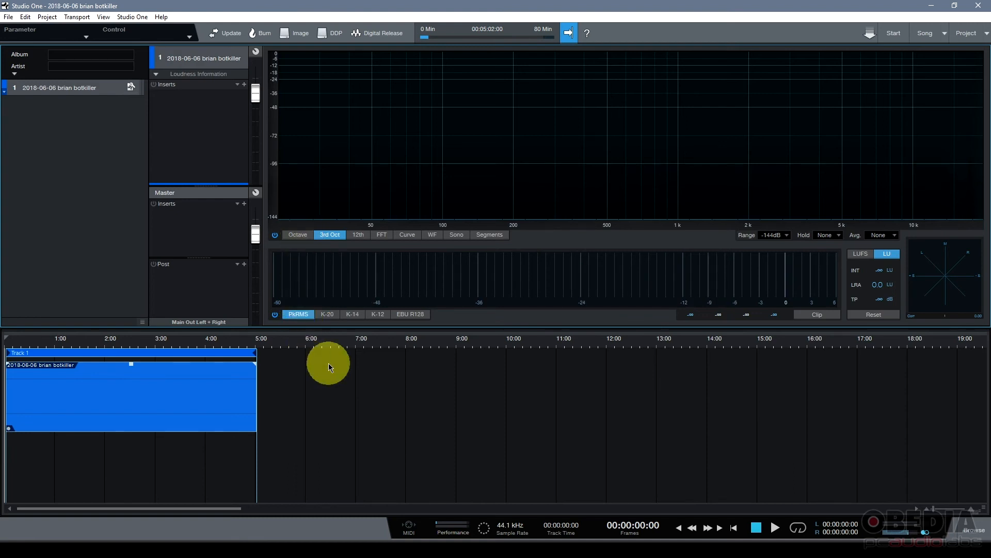
pyautogui.moveTo(242, 172)
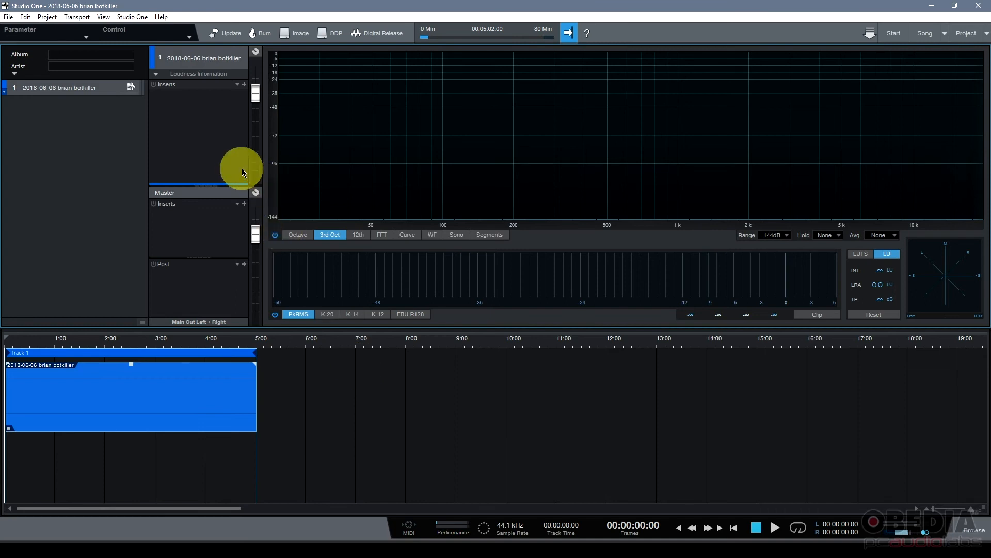
pyautogui.moveTo(233, 167)
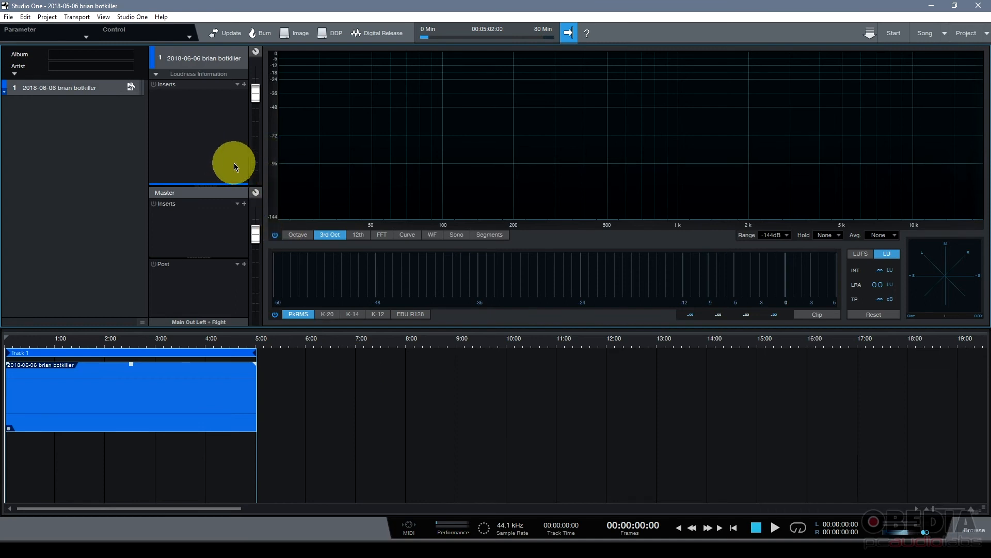
pyautogui.moveTo(90, 273)
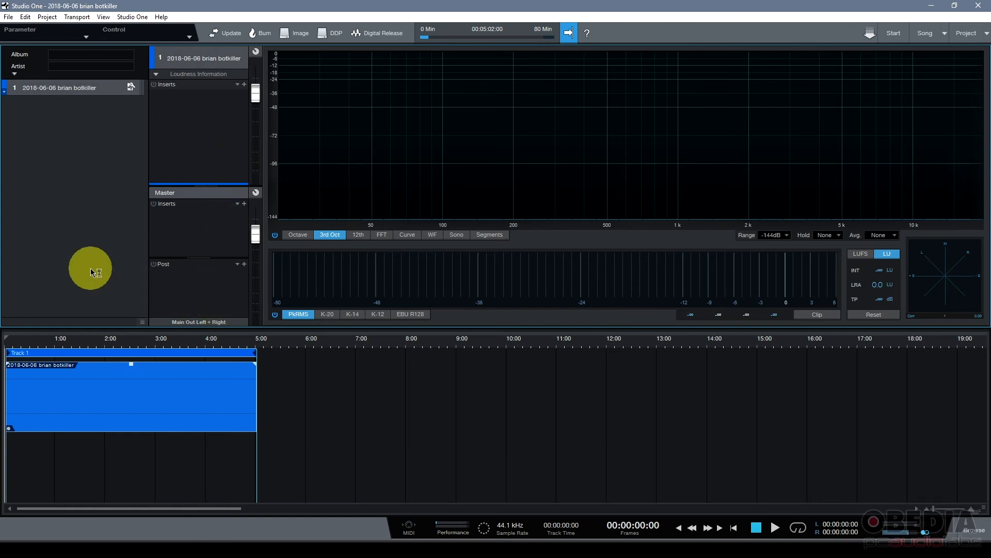
pyautogui.moveTo(91, 272)
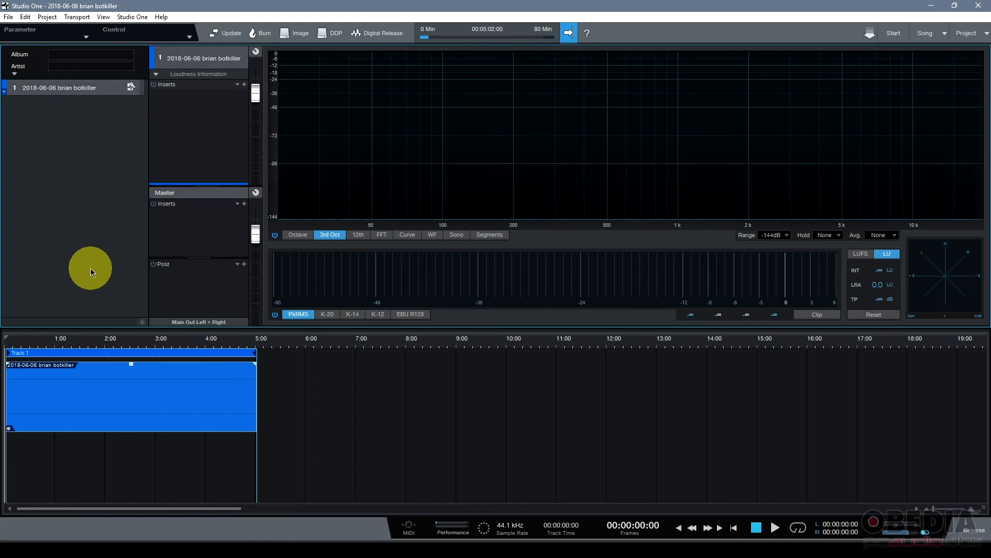
pyautogui.moveTo(189, 149)
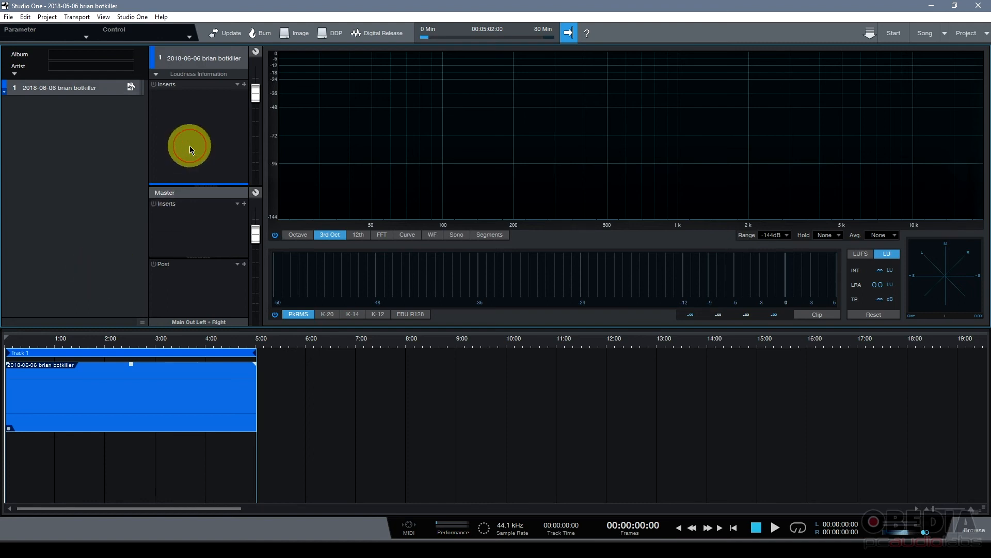
pyautogui.moveTo(865, 113)
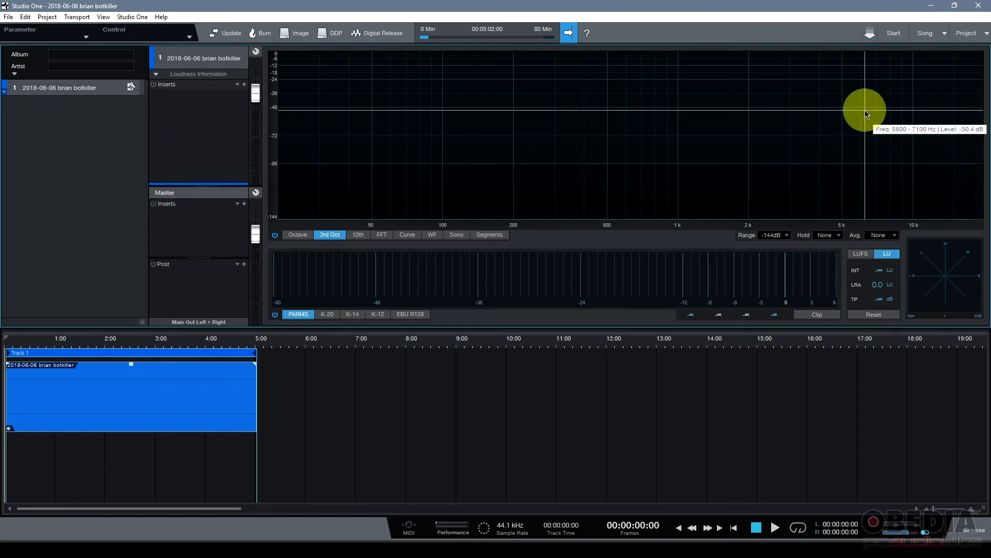
pyautogui.moveTo(924, 33)
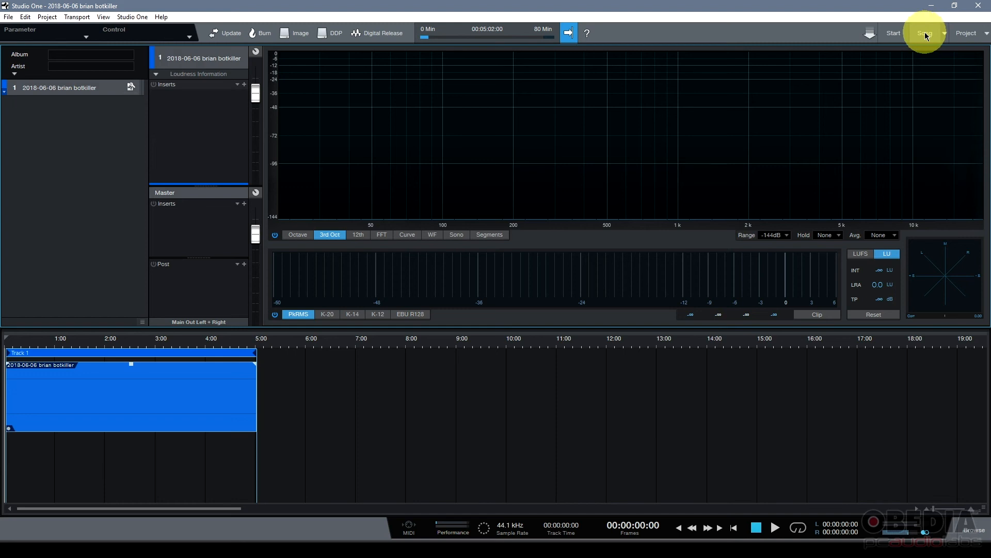
pyautogui.moveTo(894, 33)
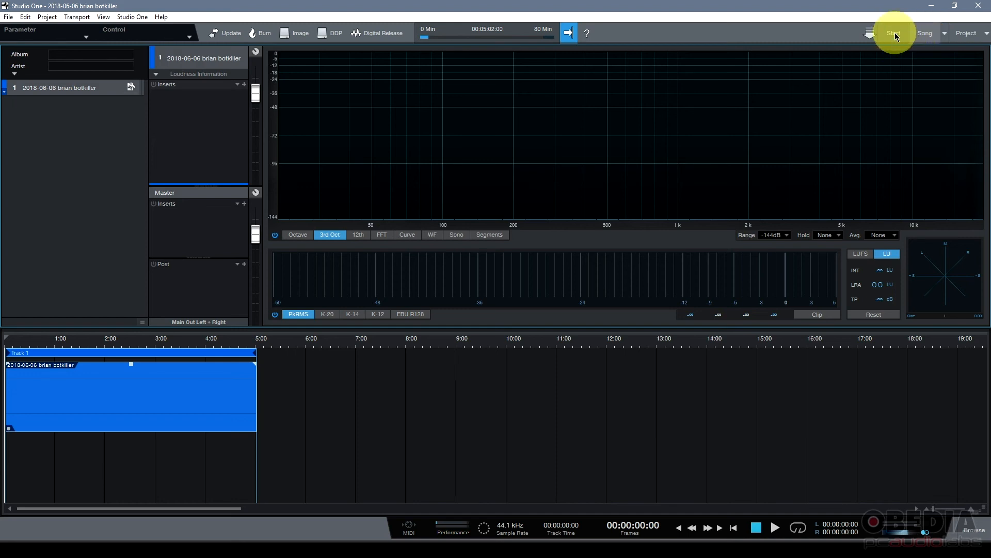
# Step: Switch to the Song arrangement, then the mastering Project, then the Start page
pyautogui.click(893, 33)
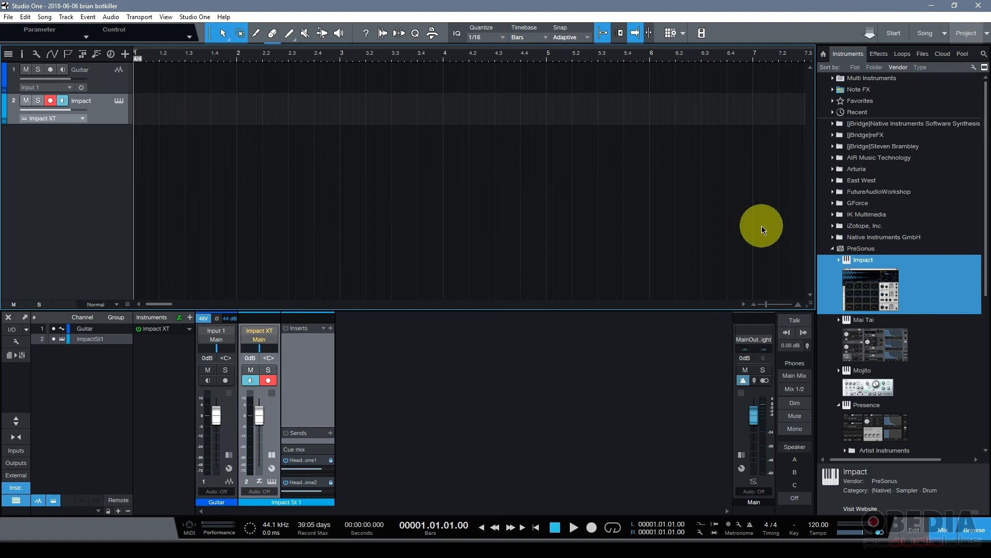
pyautogui.click(967, 33)
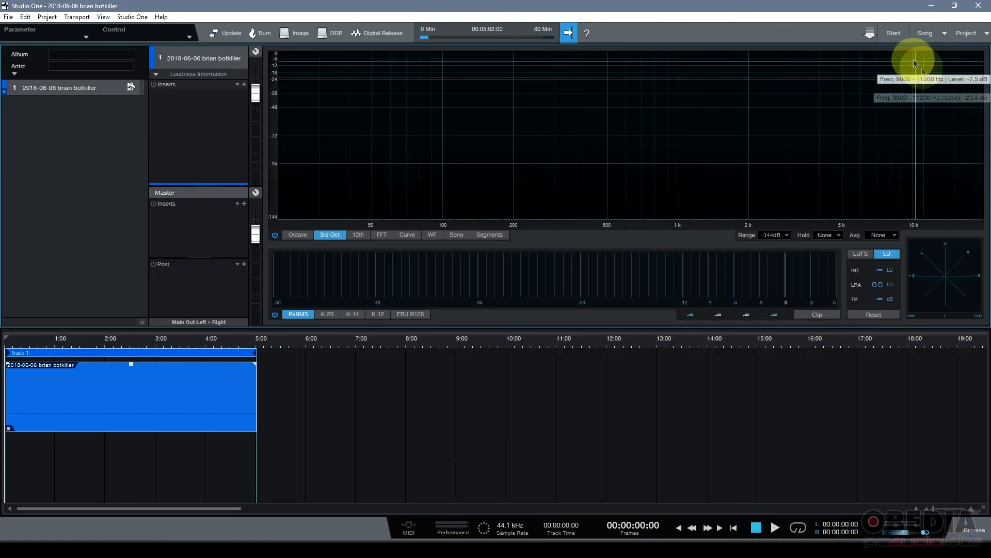
pyautogui.click(893, 33)
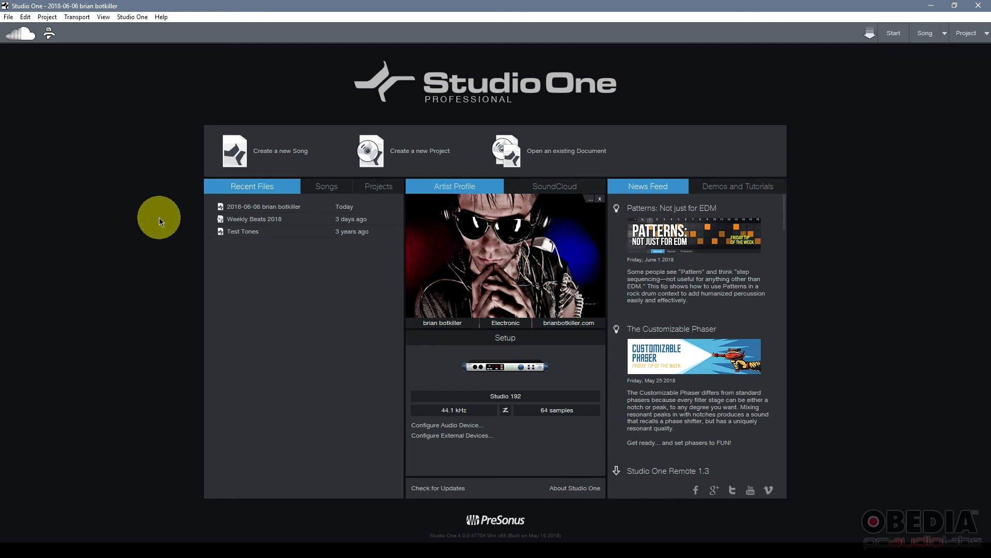
pyautogui.moveTo(358, 370)
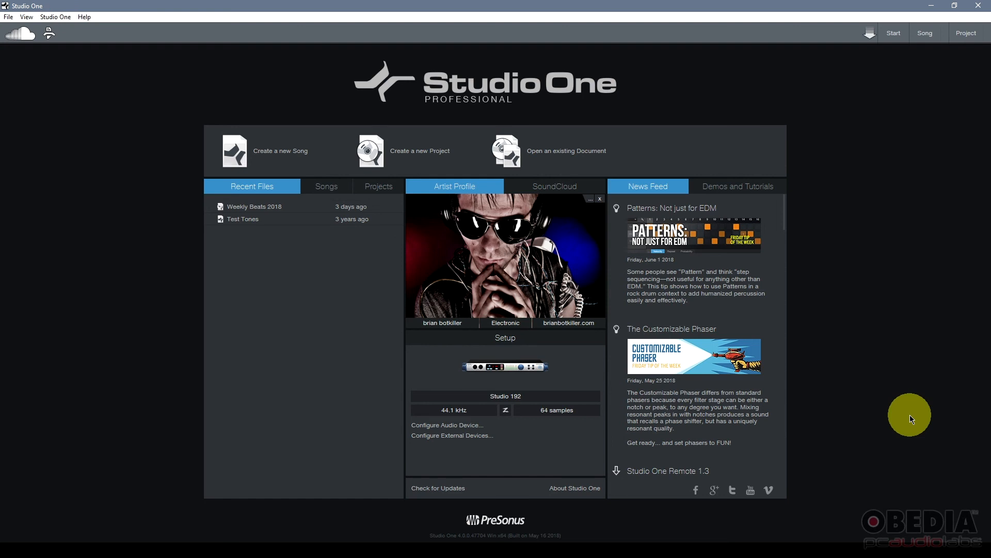
pyautogui.moveTo(884, 302)
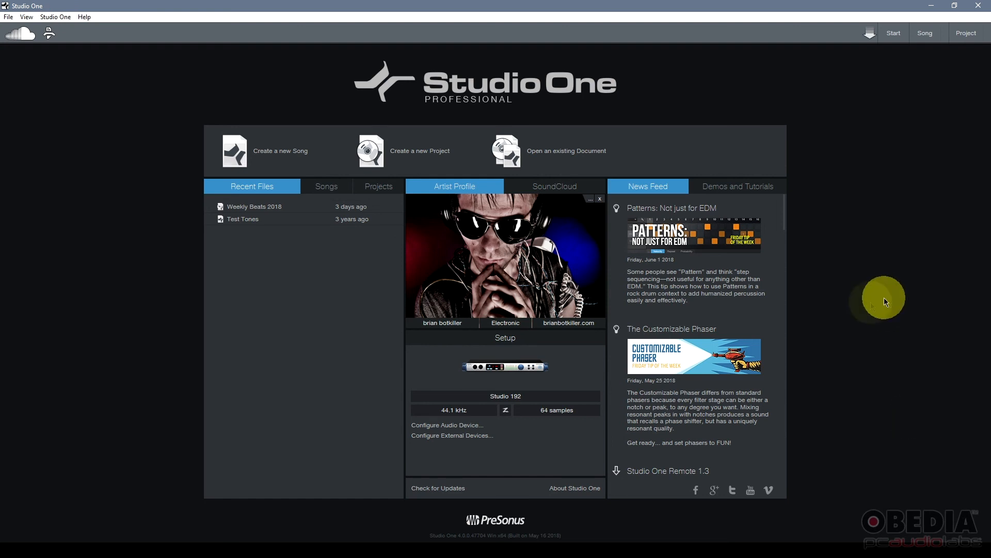
pyautogui.moveTo(869, 305)
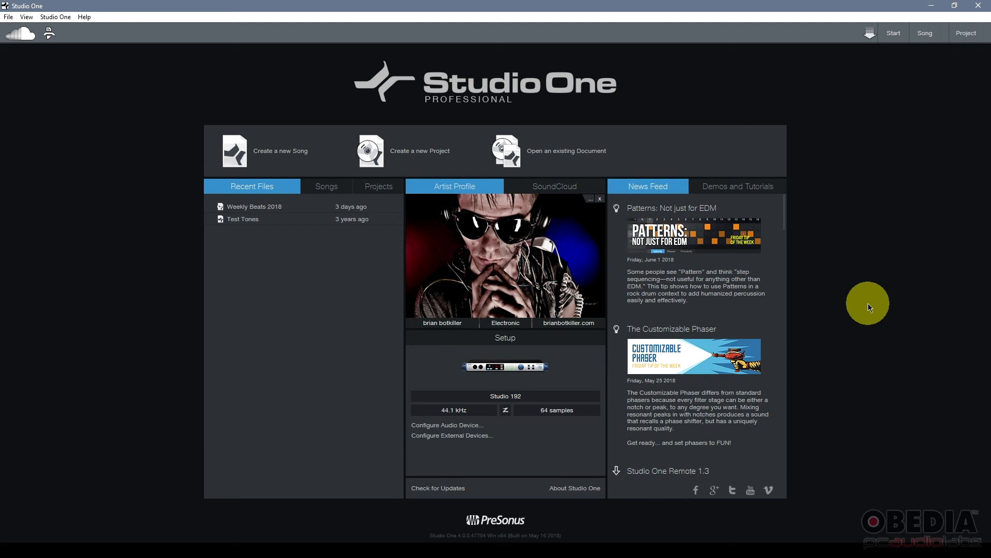